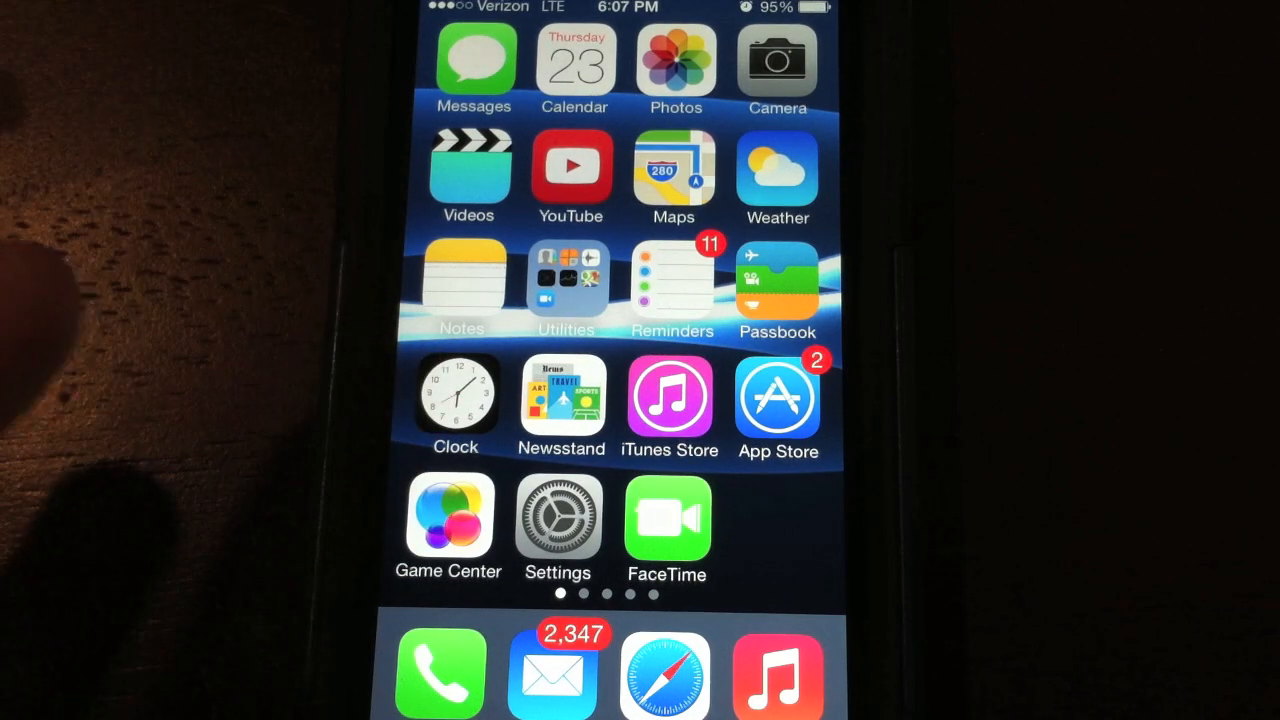
Switch on Personal Hotspot from the iPhone's Settings app
left_click(558, 515)
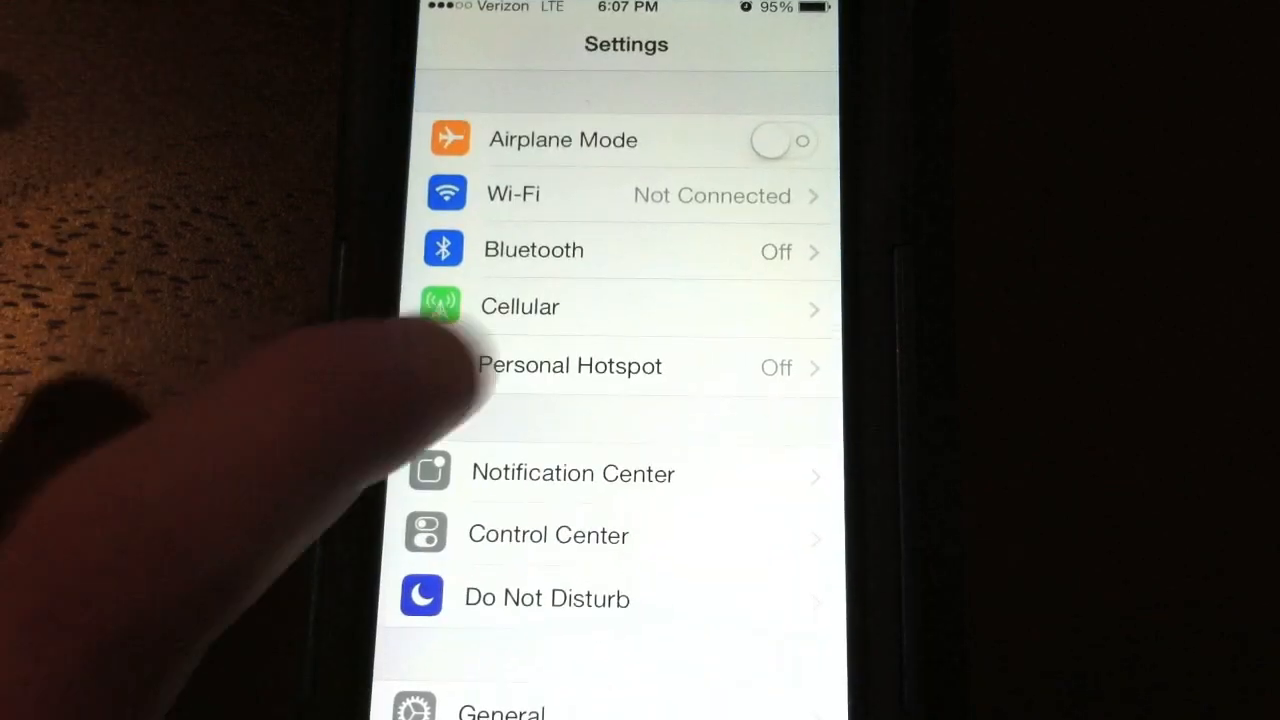
left_click(570, 365)
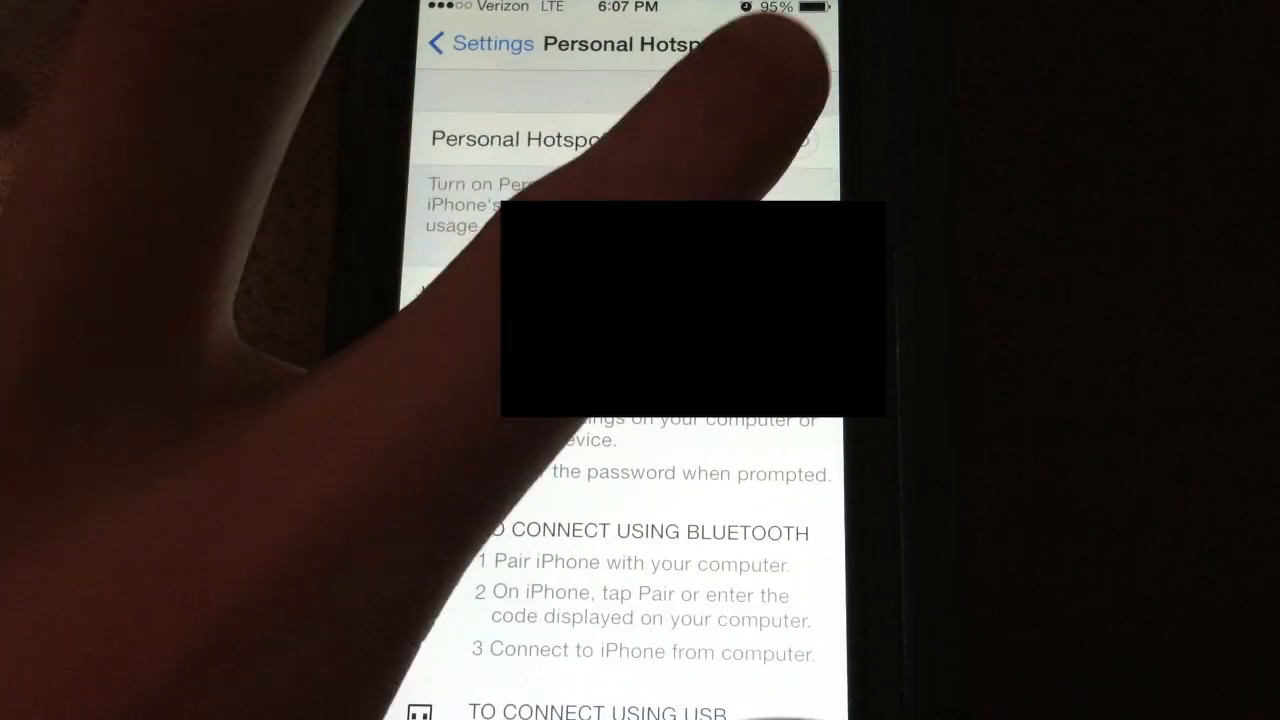
left_click(785, 140)
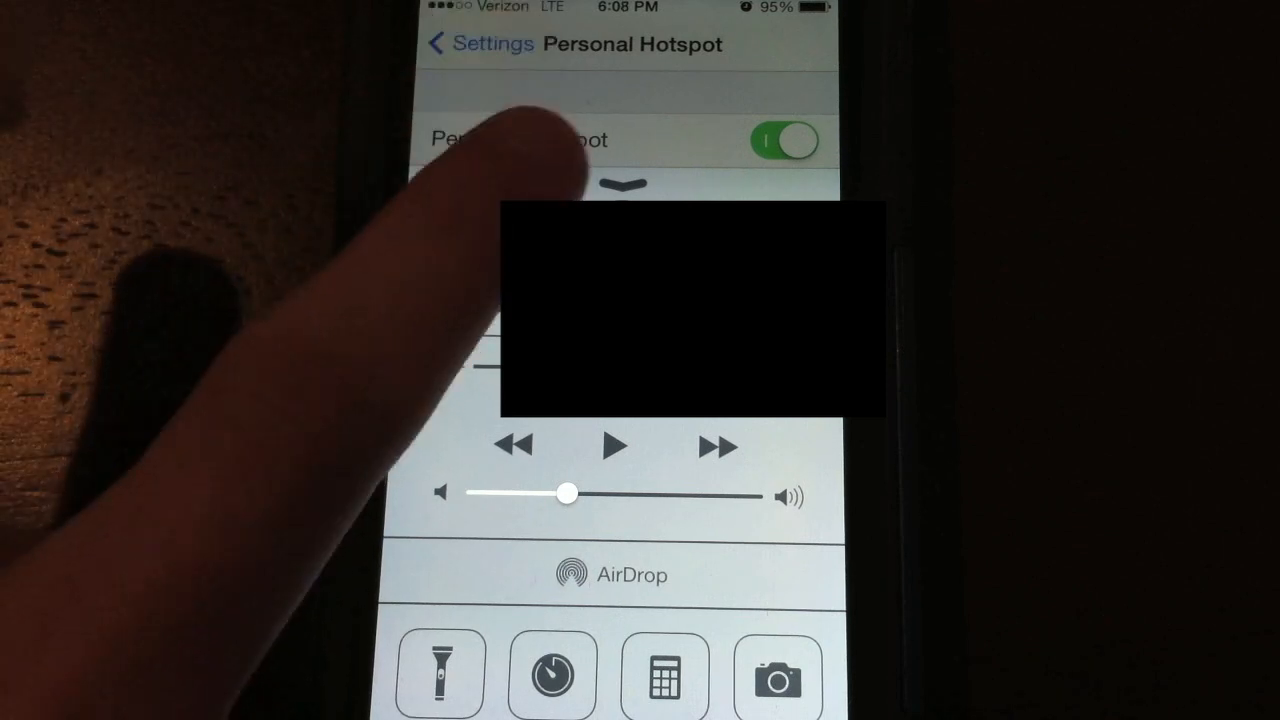
left_click(615, 184)
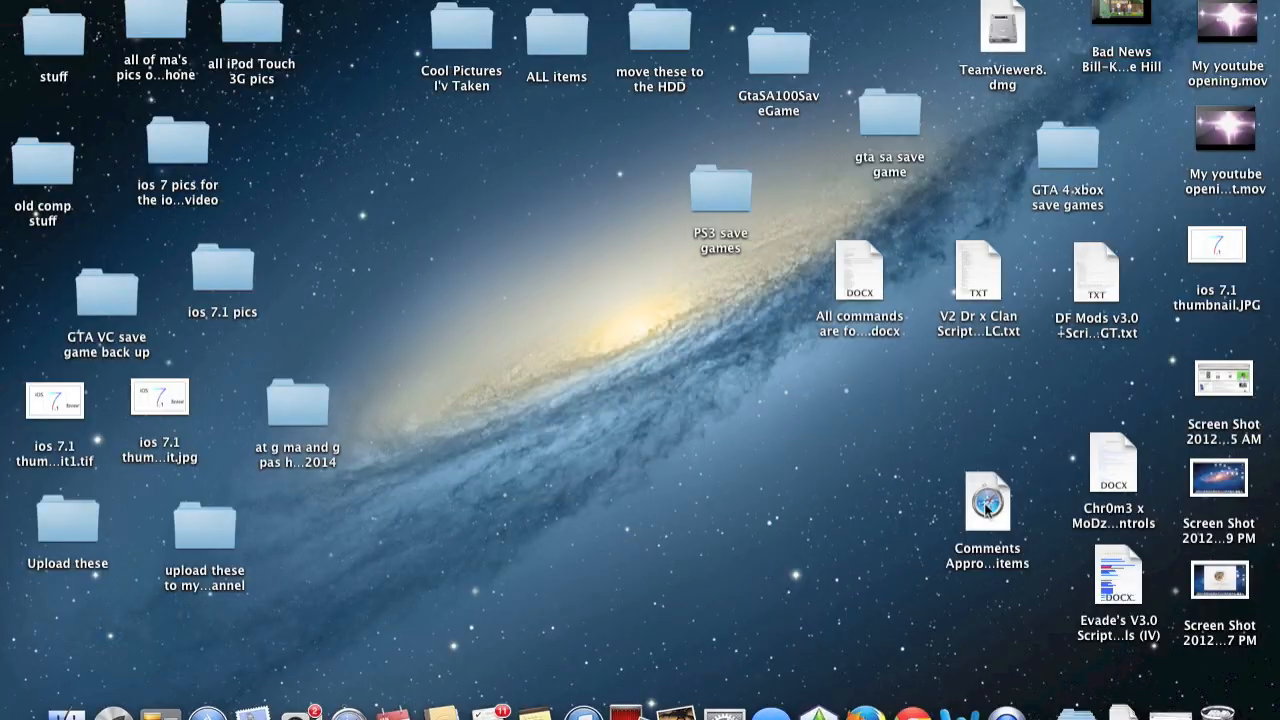
mouse_move(1015, 560)
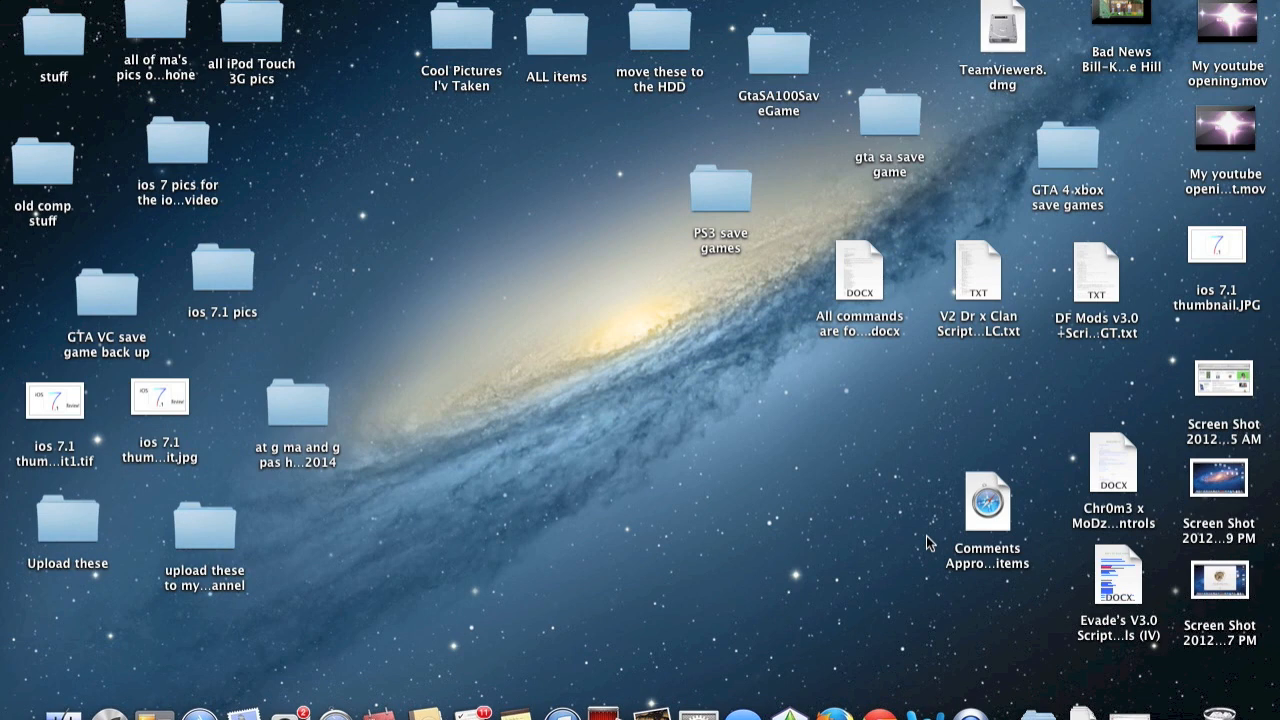
mouse_move(725, 636)
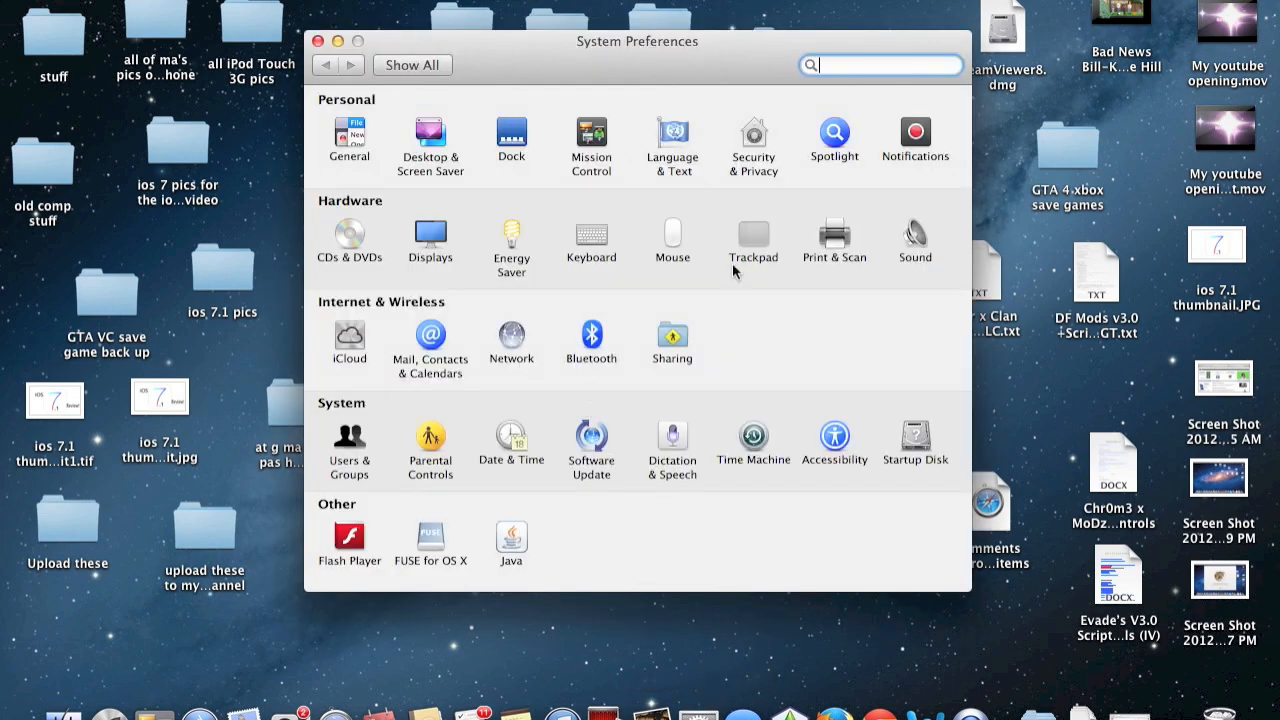
mouse_move(335, 305)
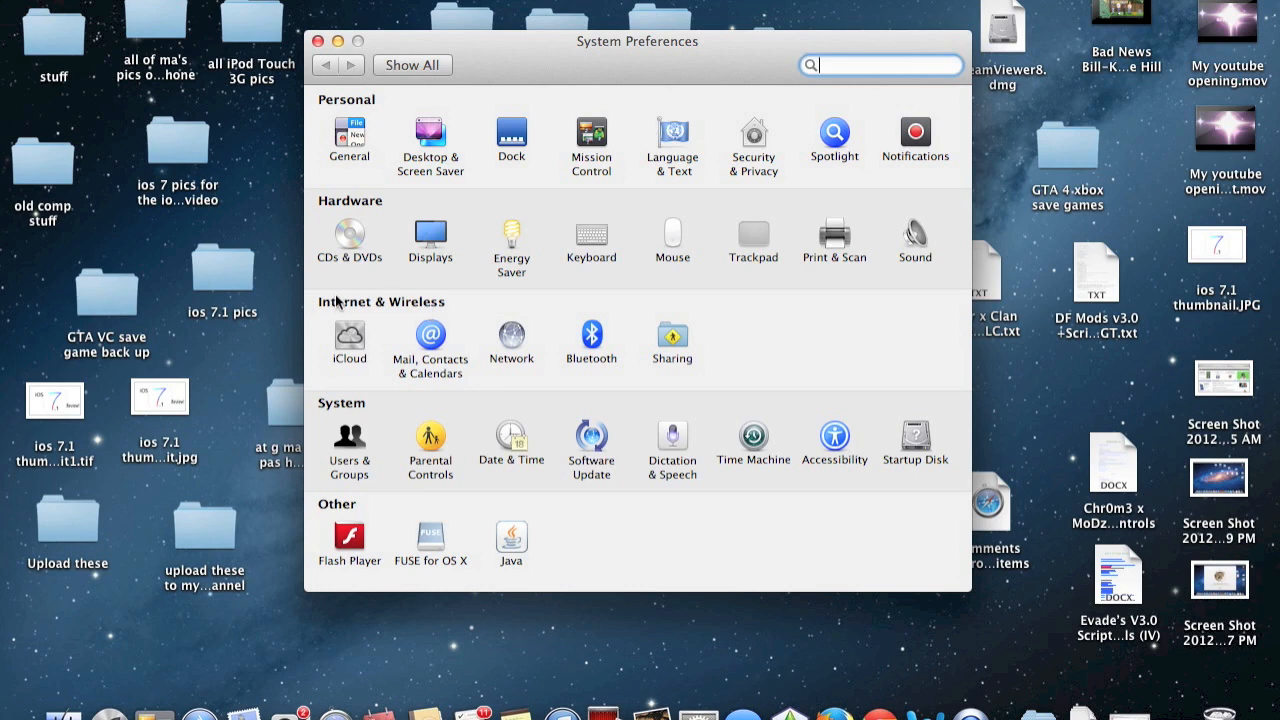
mouse_move(425, 310)
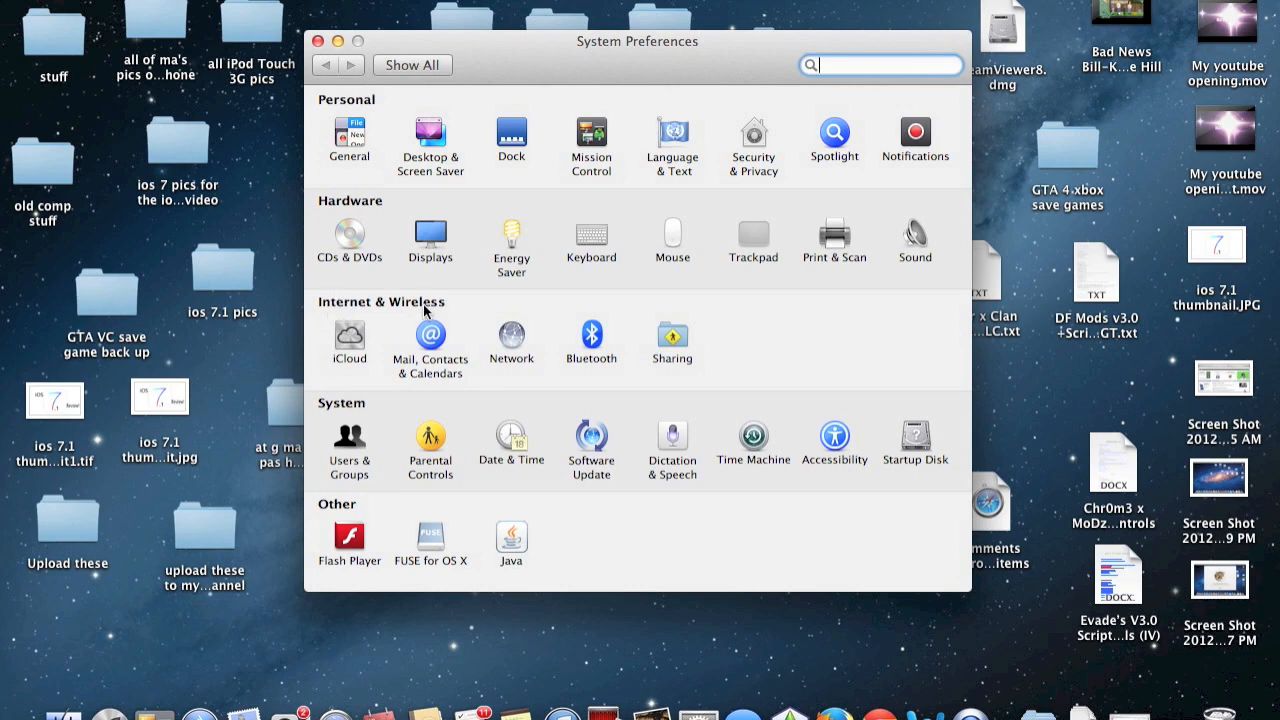
mouse_move(463, 320)
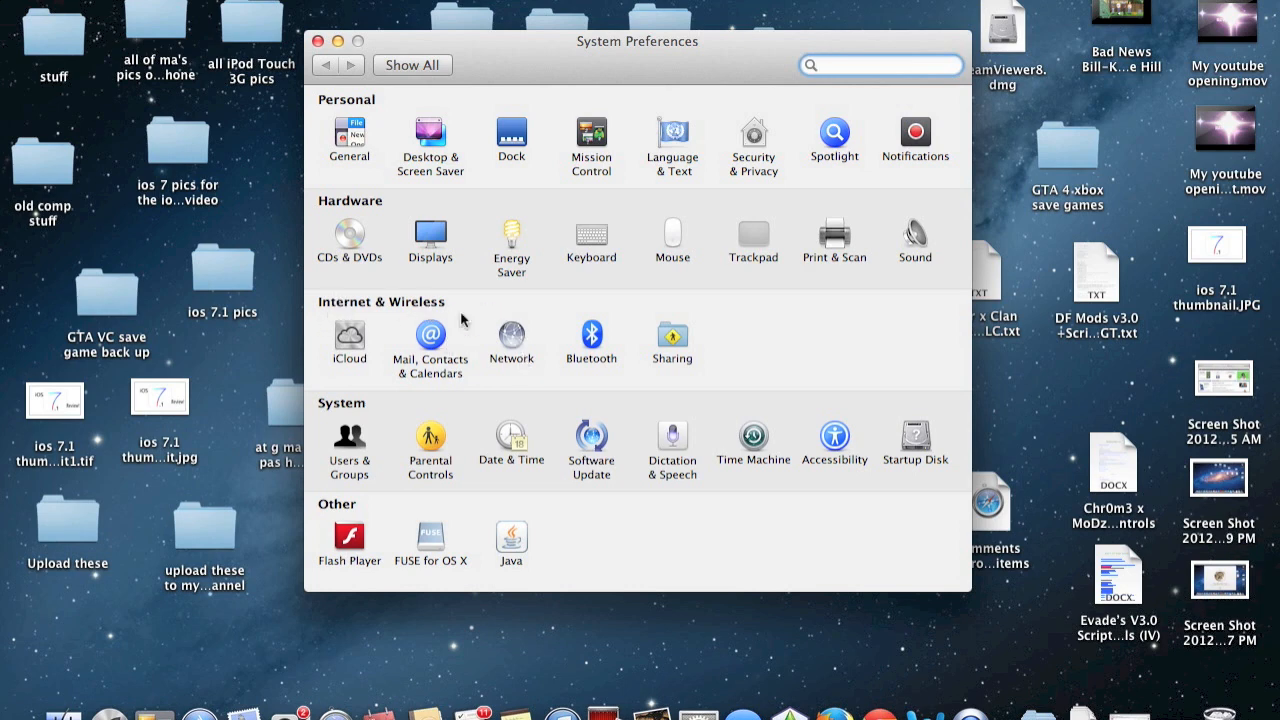
Open the Network pane from the Internet & Wireless section
left_click(511, 337)
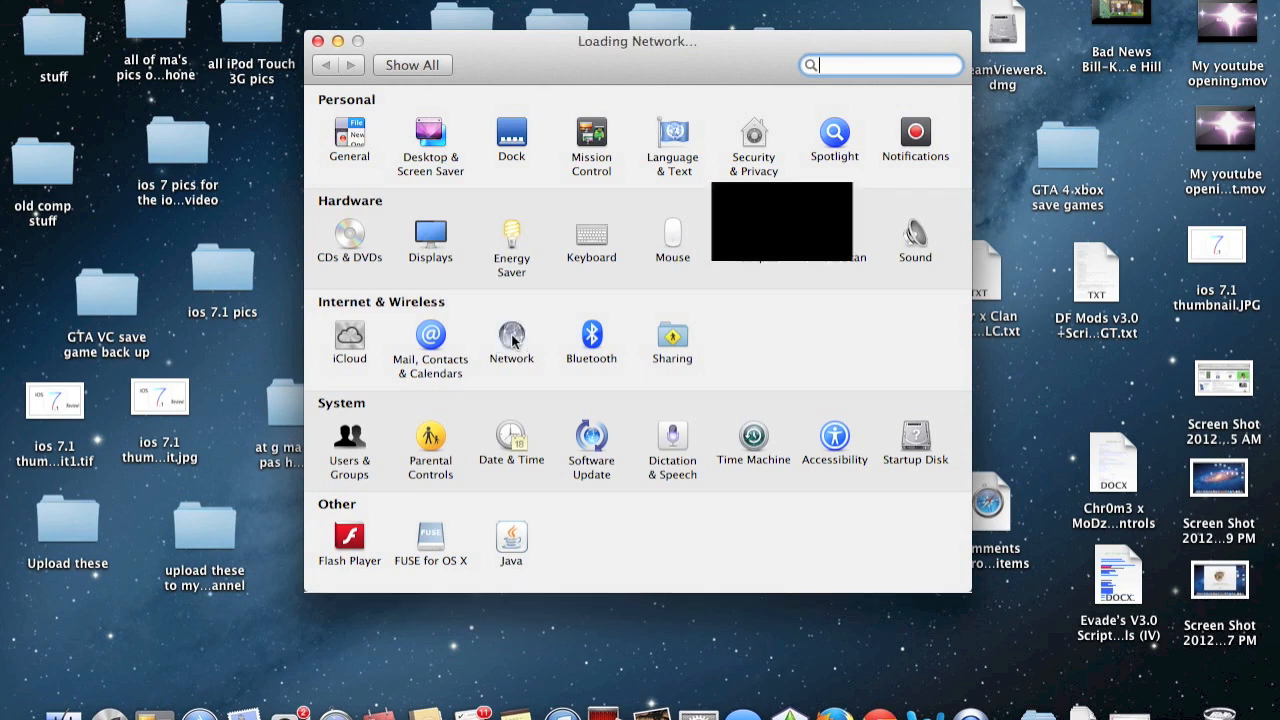
Turn Wi-Fi off in the Network pane so its status reads Off
left_click(511, 340)
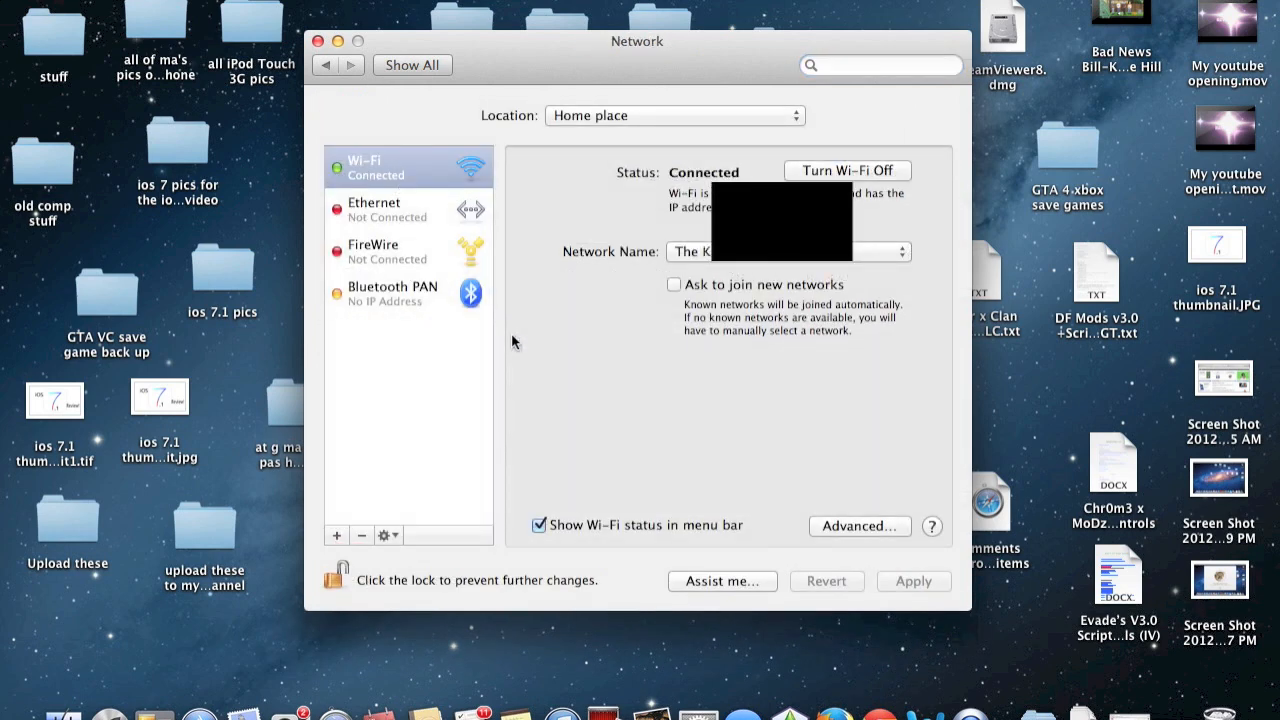
mouse_move(395, 205)
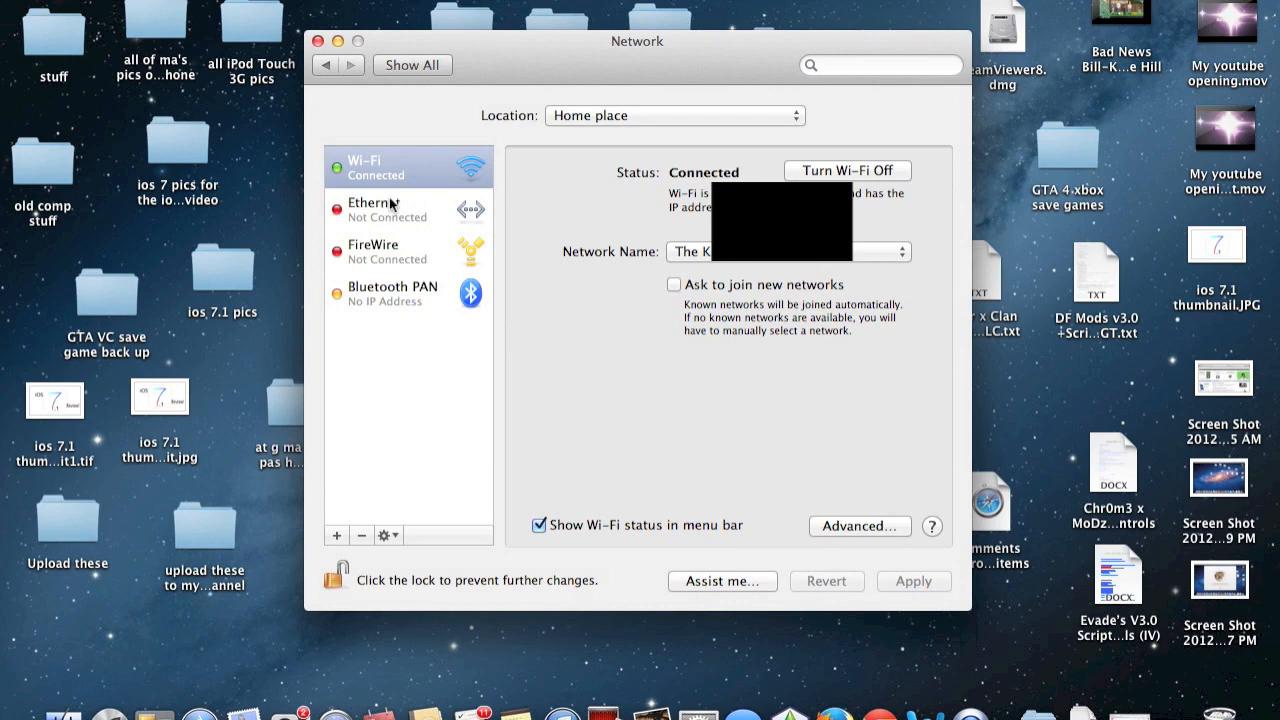
mouse_move(858, 106)
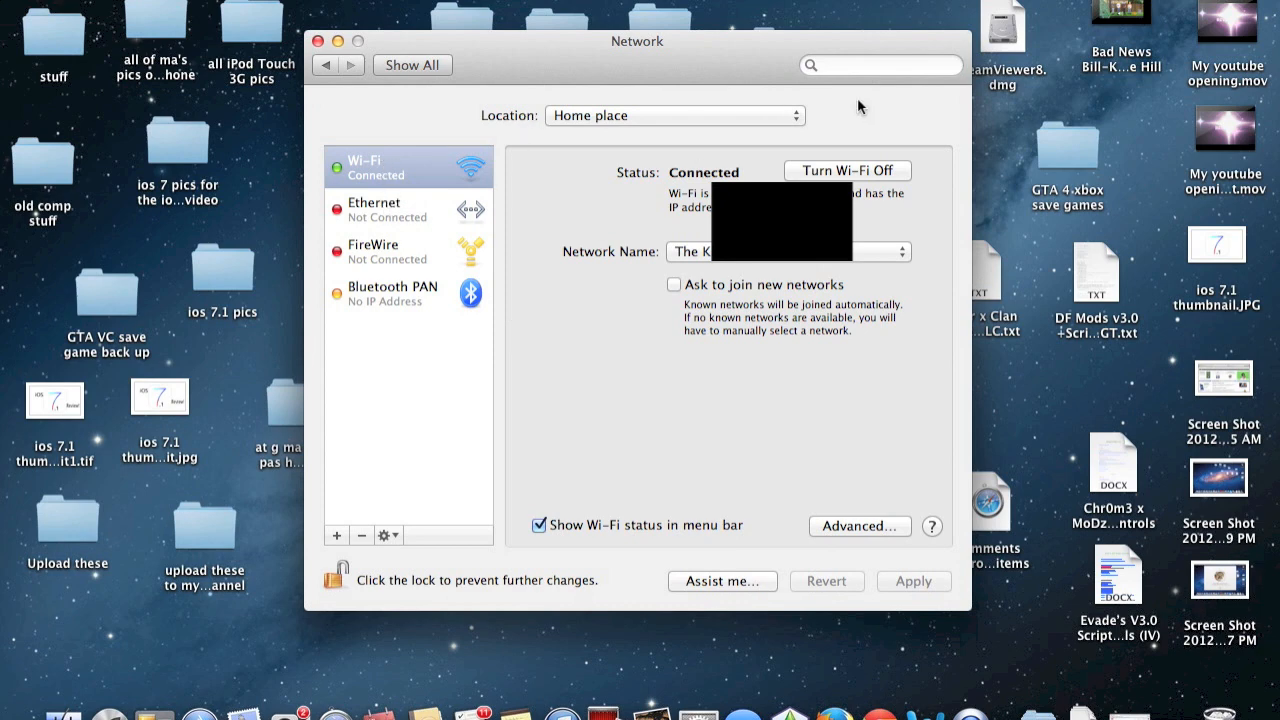
mouse_move(848, 178)
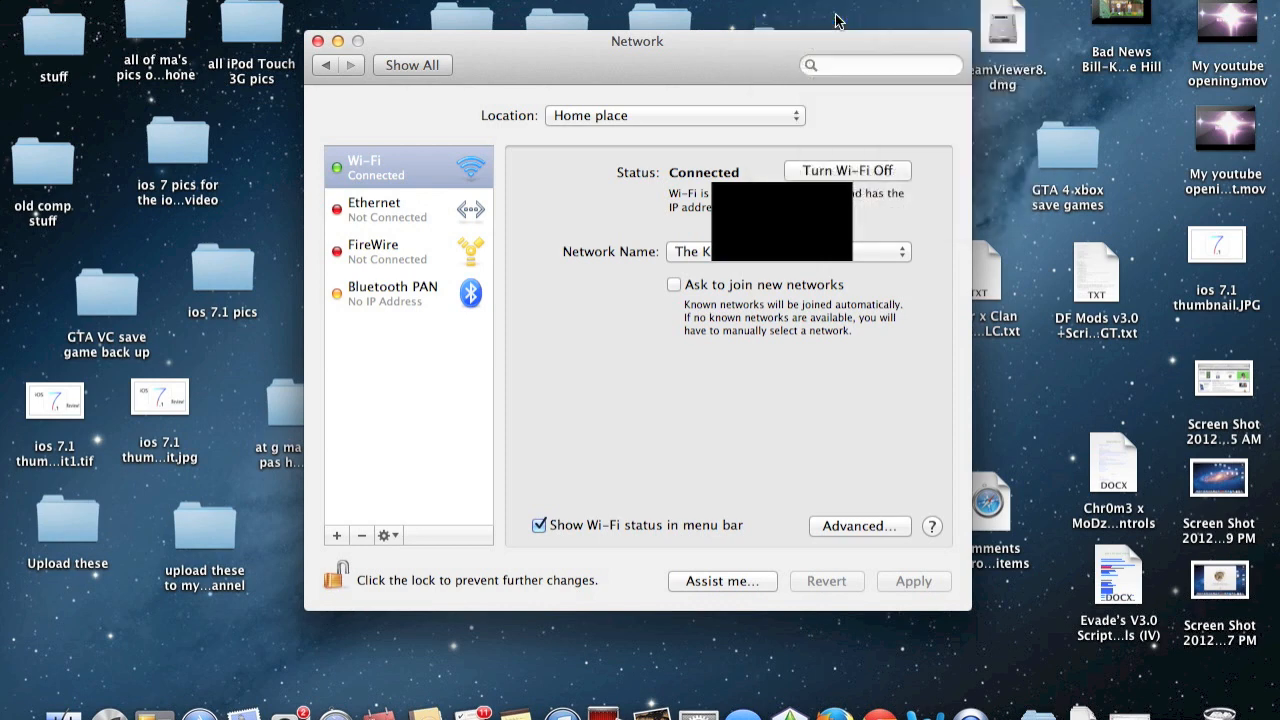
left_click(846, 170)
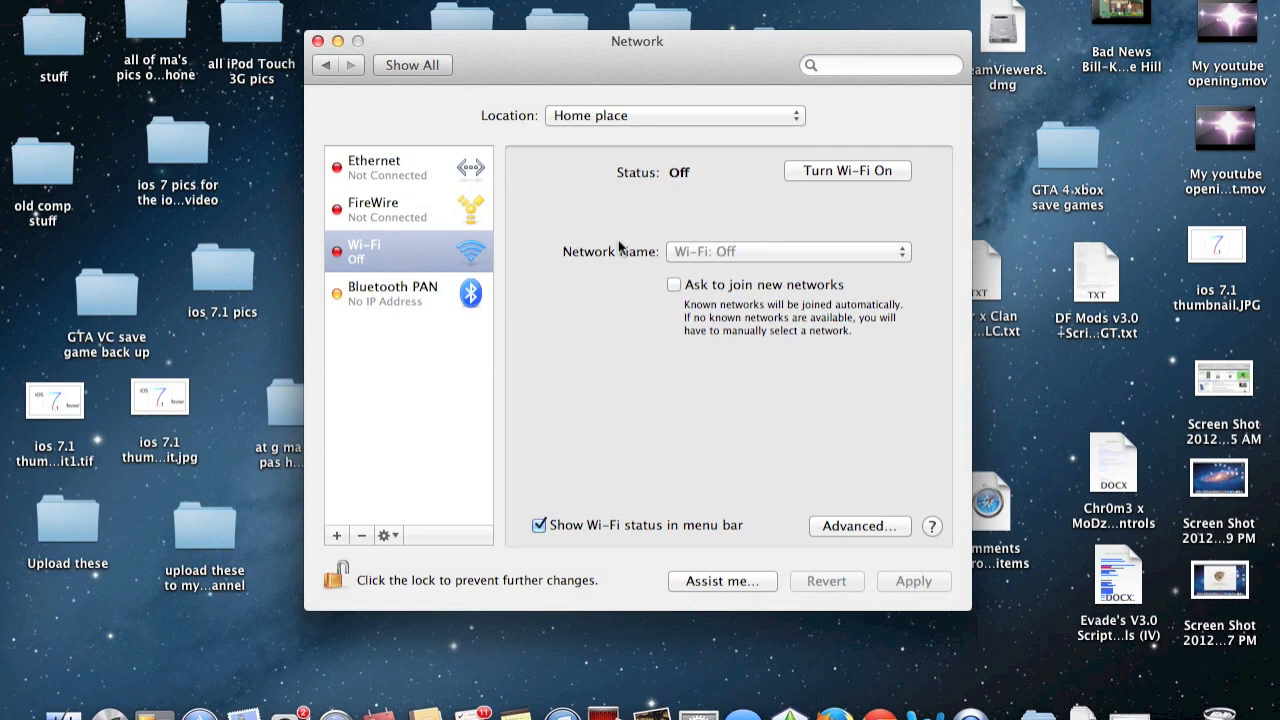
mouse_move(388, 248)
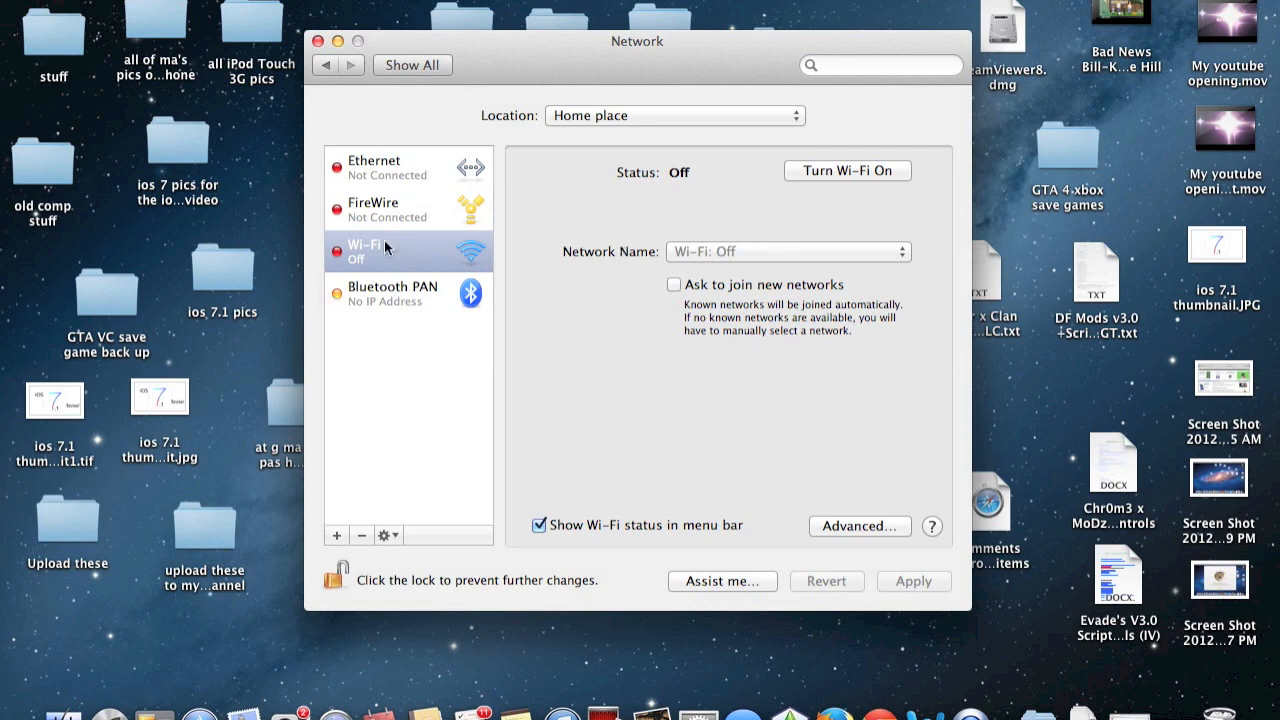
mouse_move(465, 390)
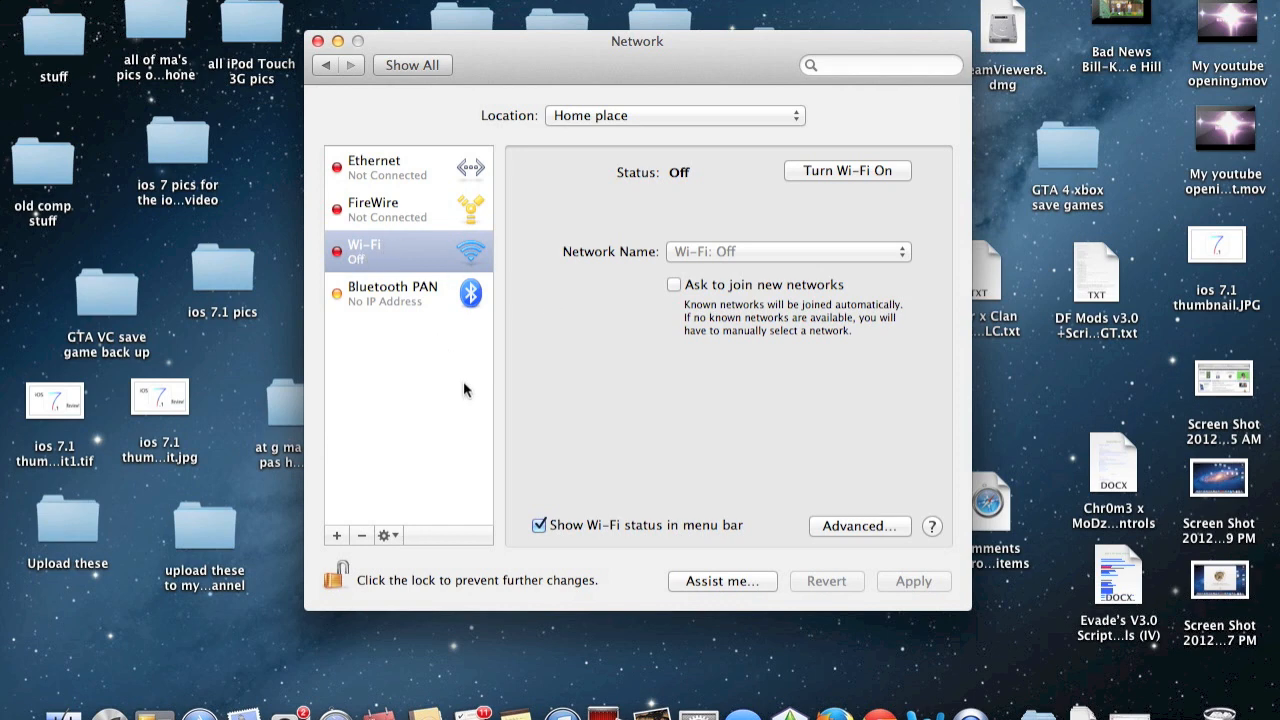
mouse_move(337, 535)
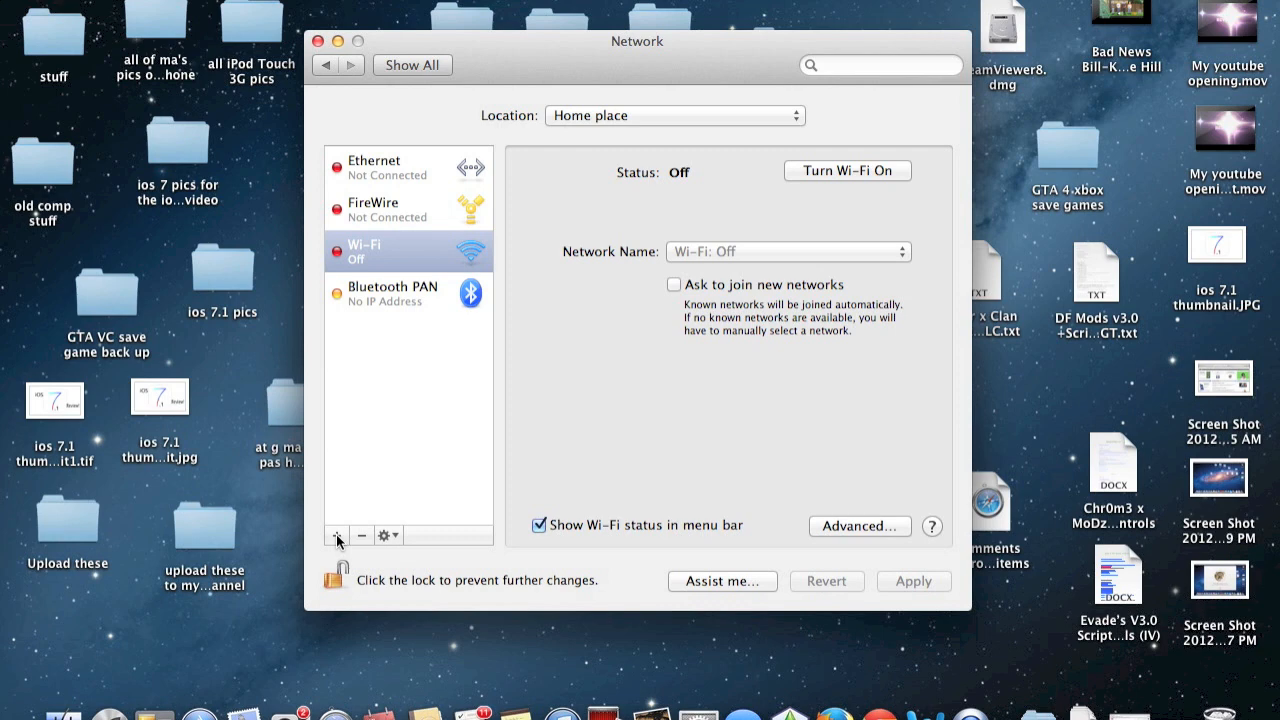
mouse_move(340, 542)
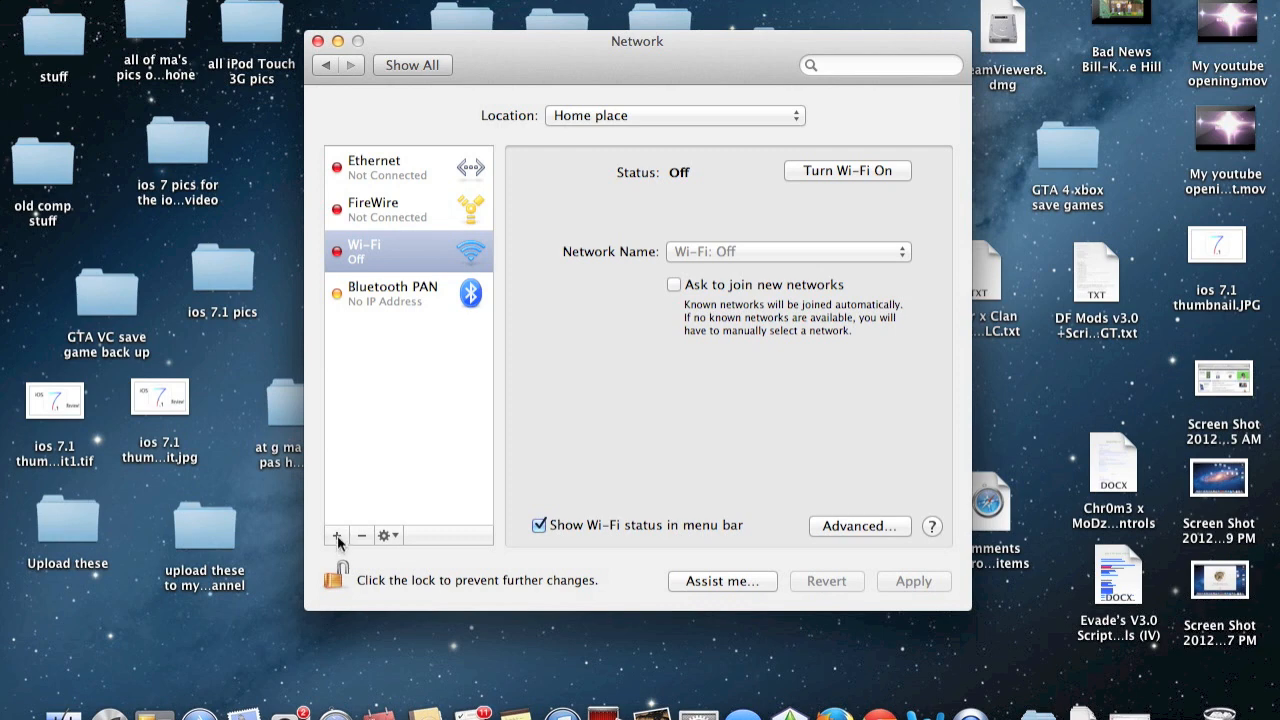
Start a new service on the iPhone USB interface, named 'iPhone USB' without the trailing 2
left_click(337, 535)
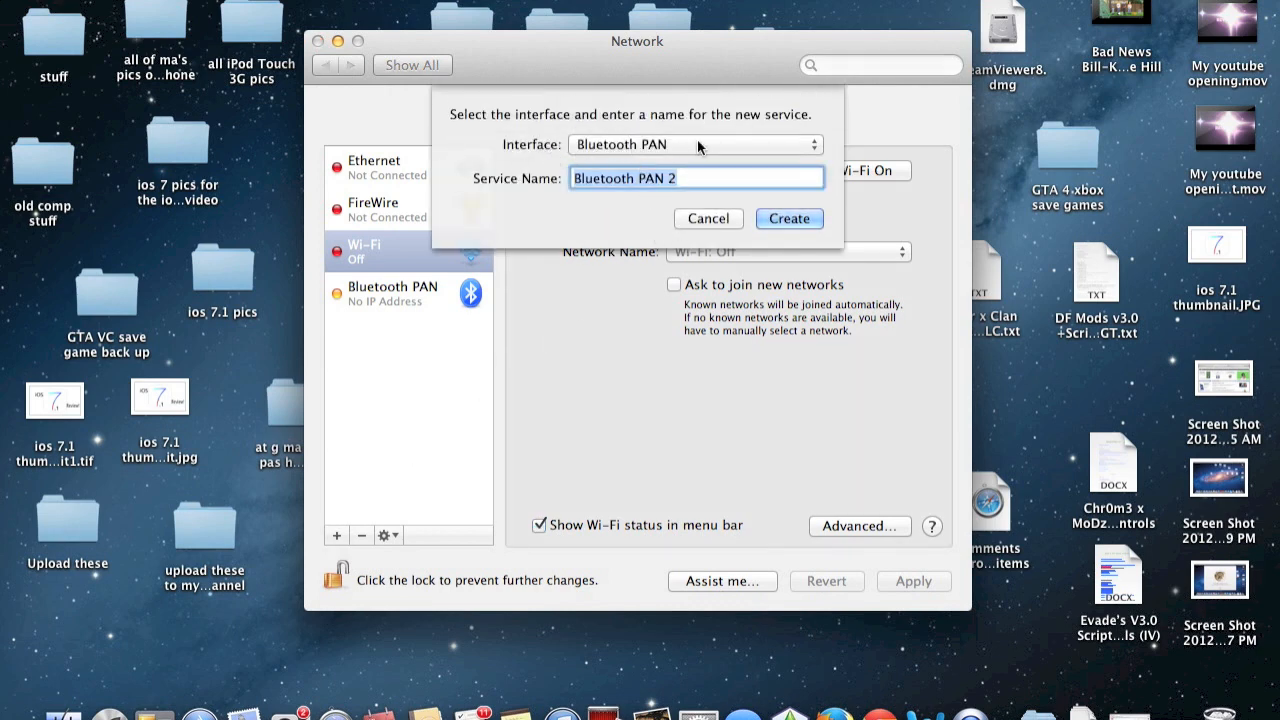
left_click(694, 144)
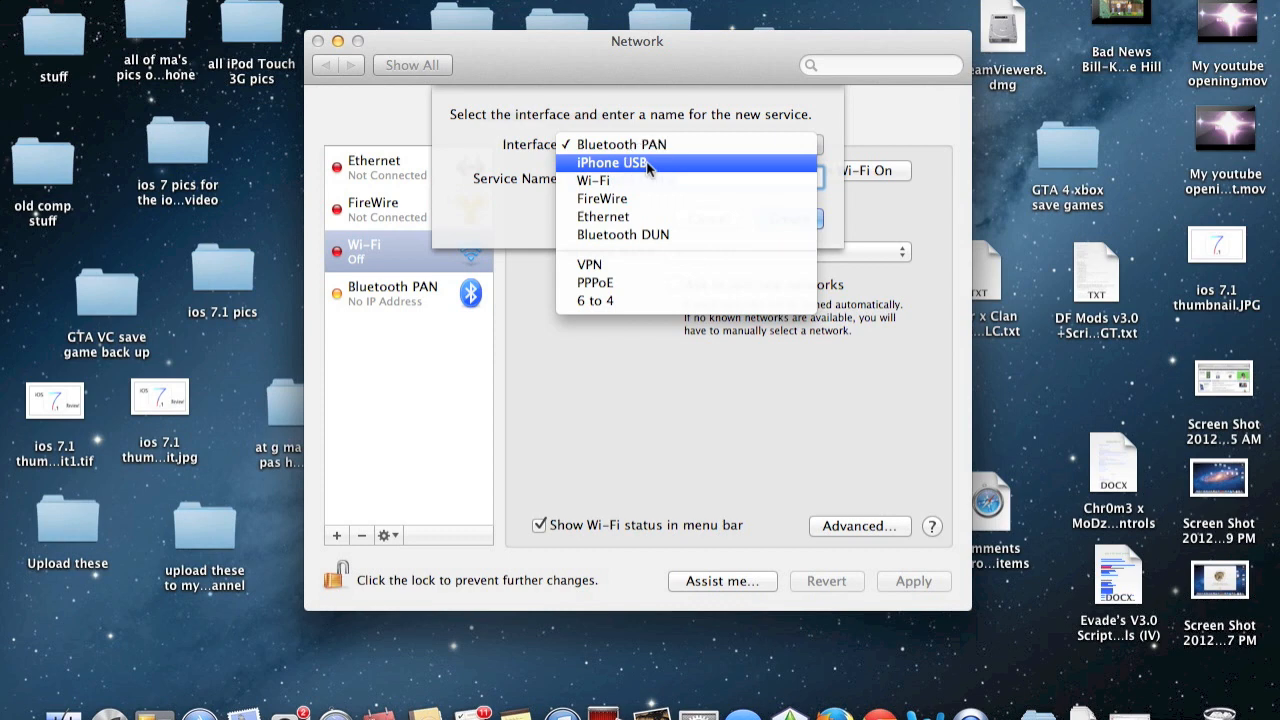
left_click(609, 162)
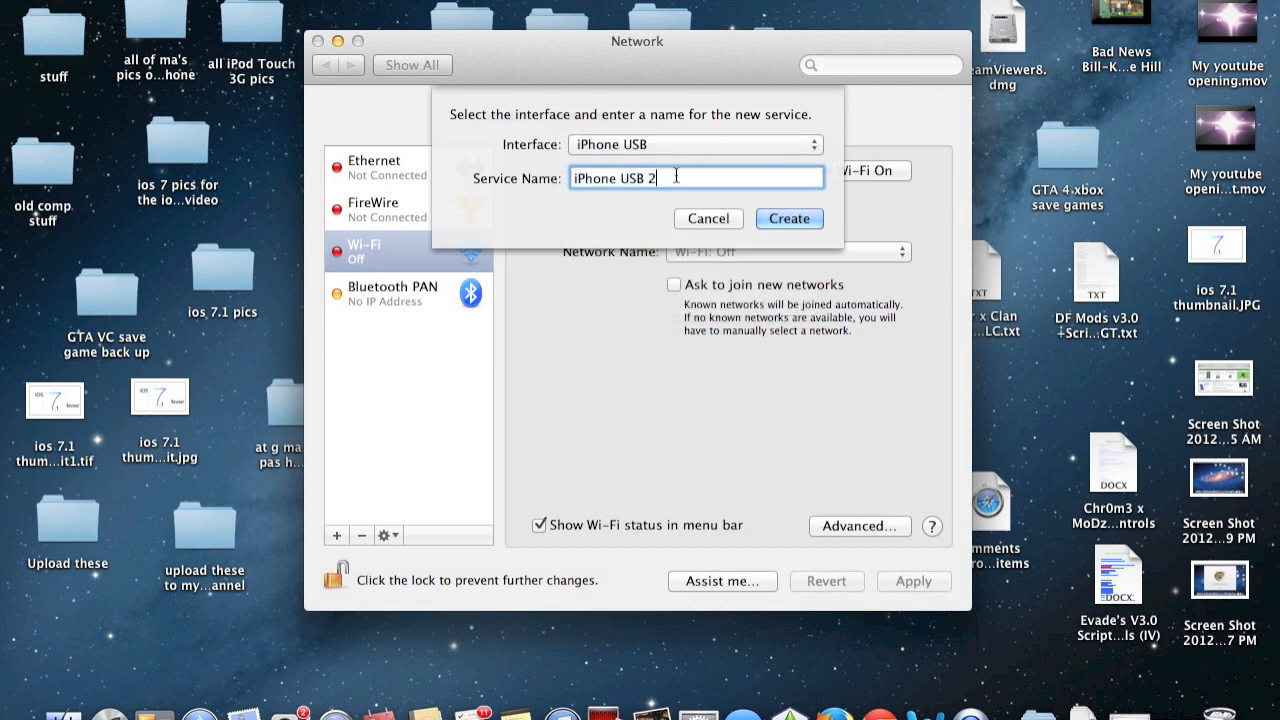
key("backspace")
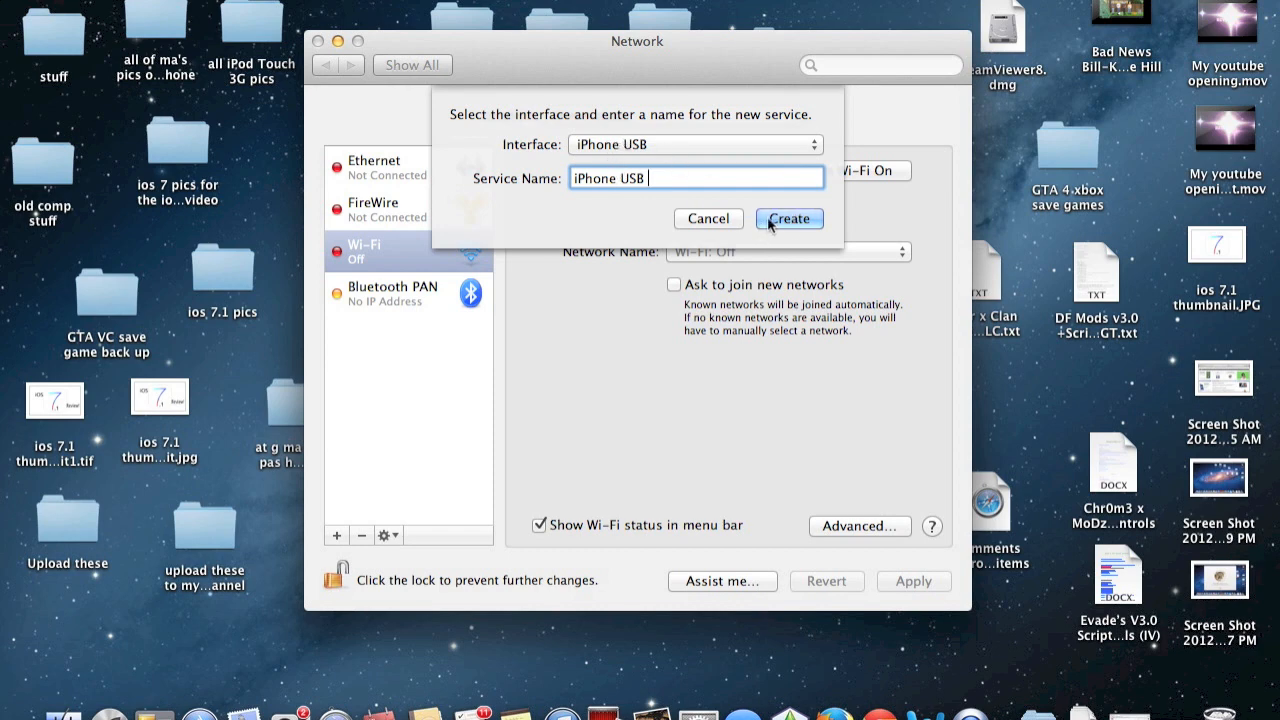
Create the iPhone USB service and apply the network configuration
left_click(789, 218)
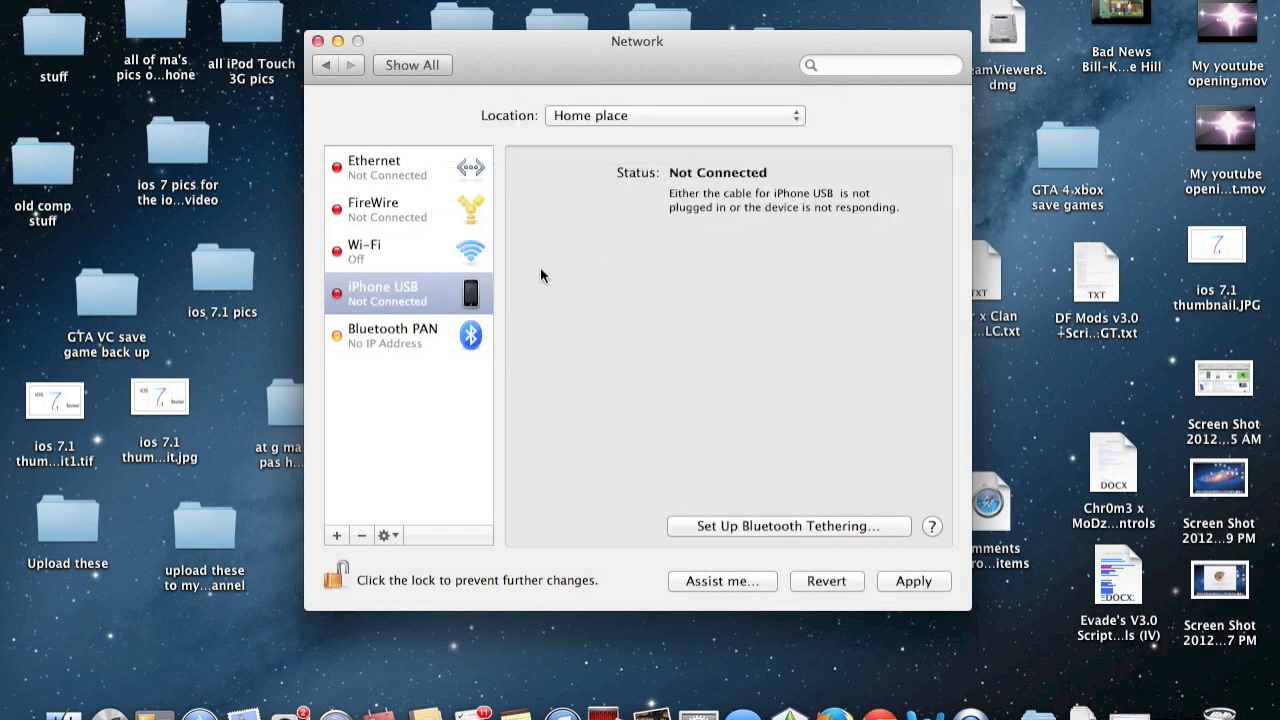
mouse_move(517, 280)
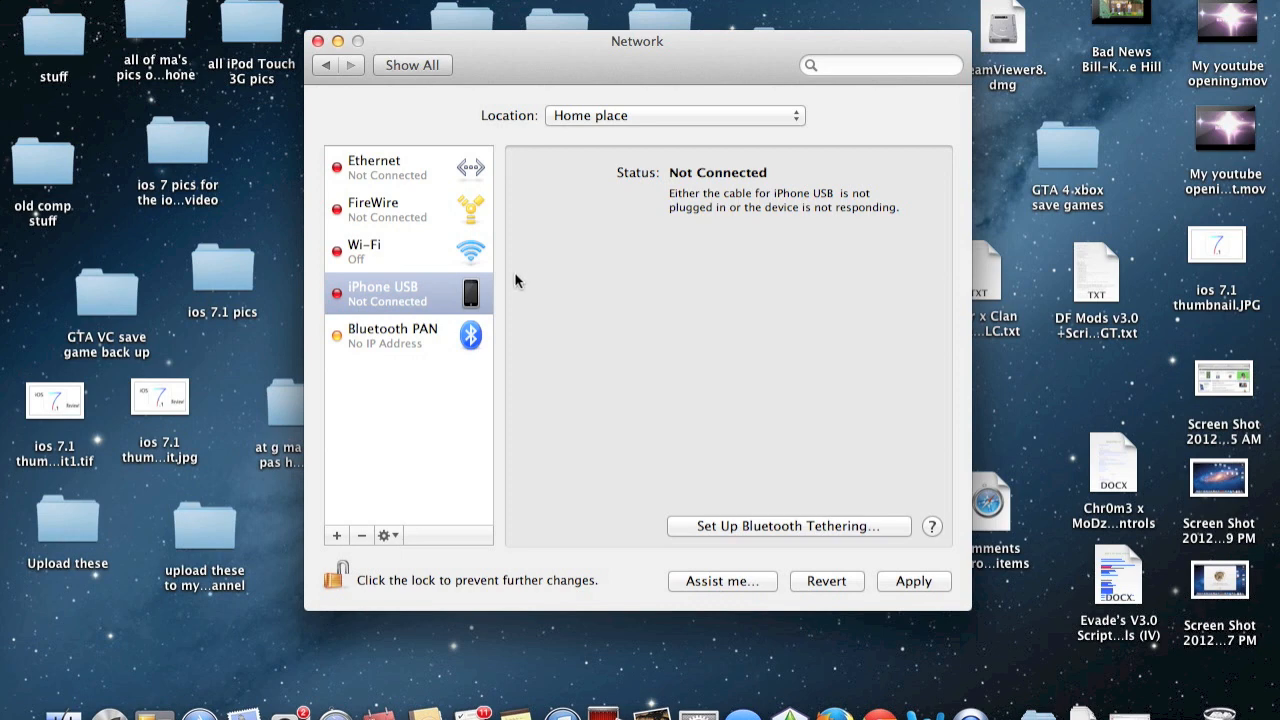
mouse_move(393, 295)
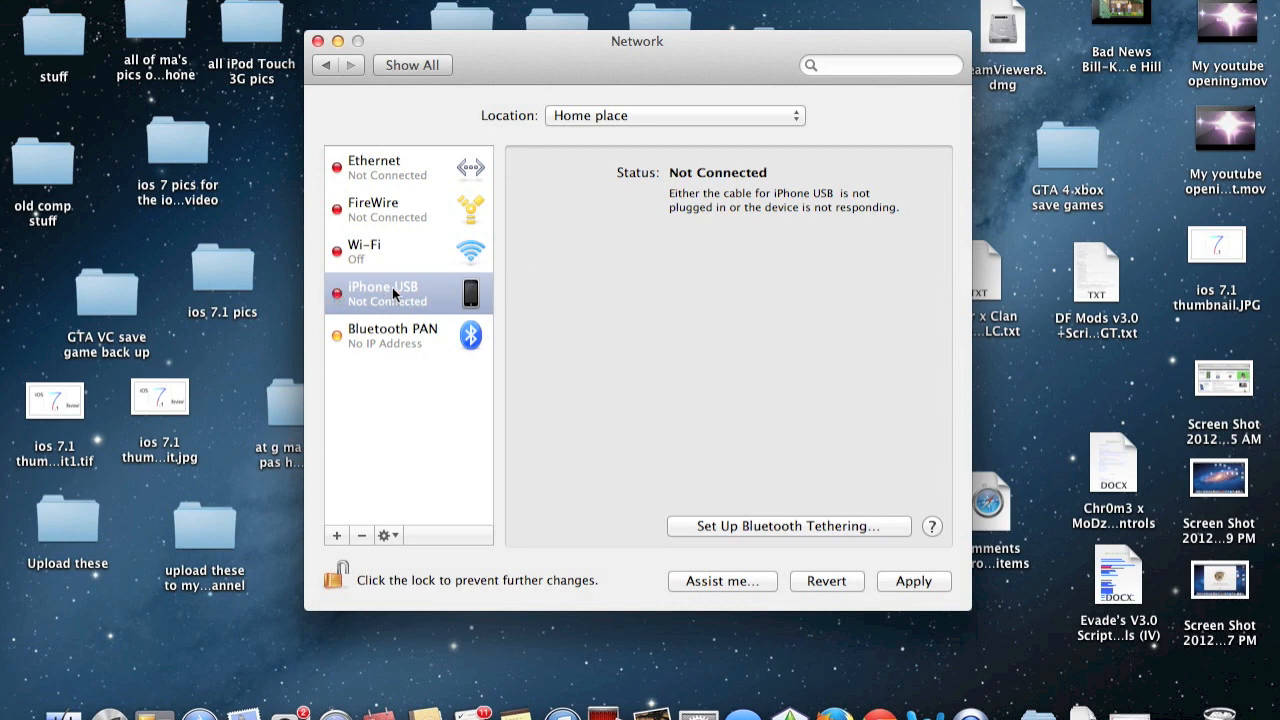
mouse_move(379, 232)
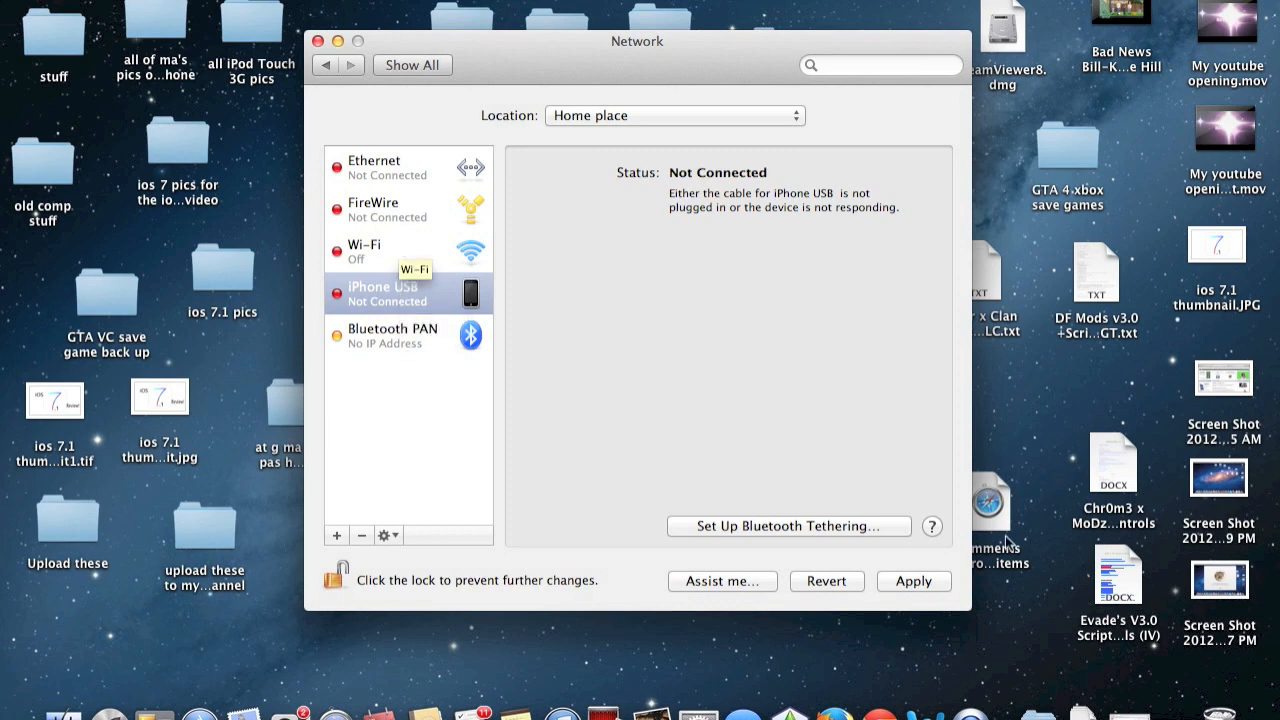
mouse_move(1125, 507)
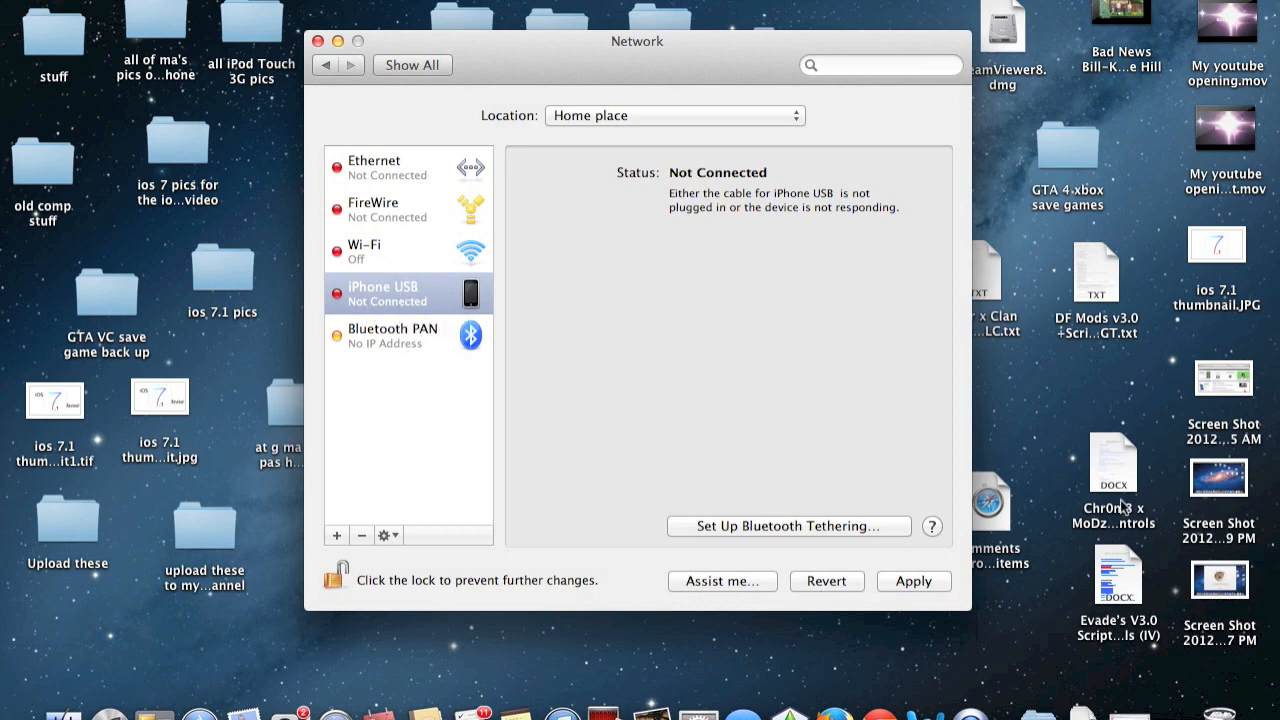
left_click(912, 581)
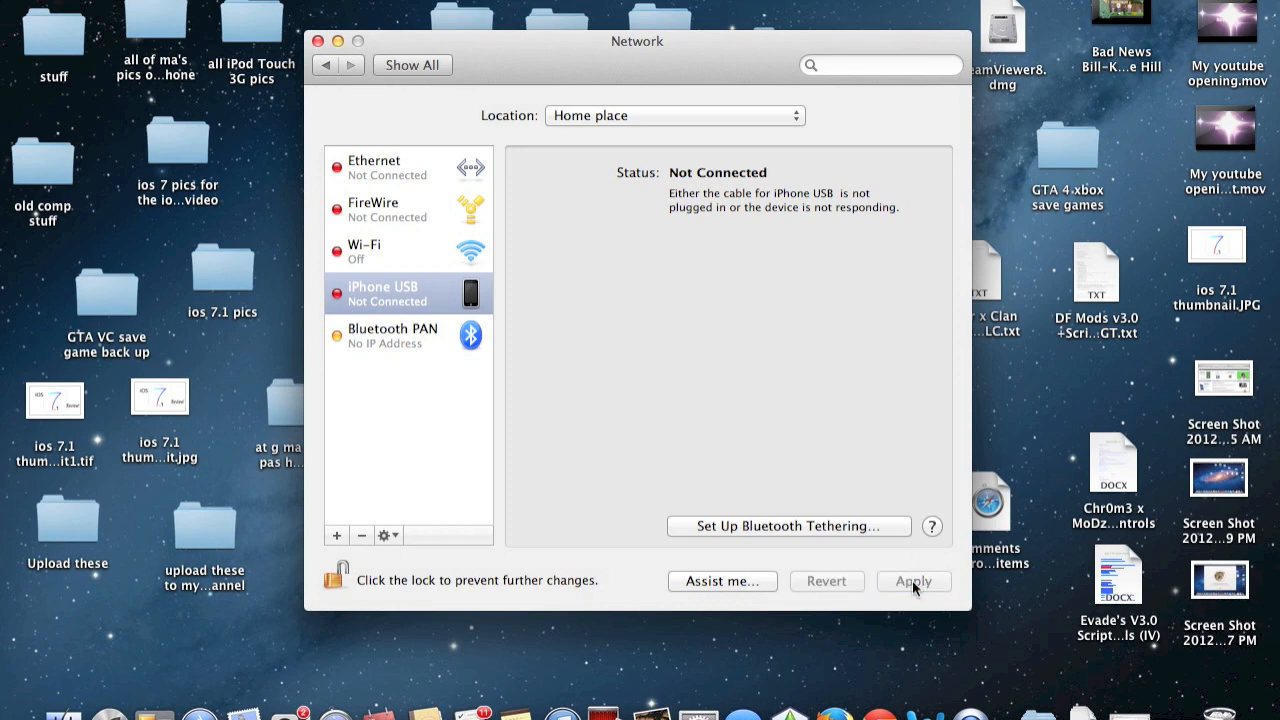
mouse_move(430, 268)
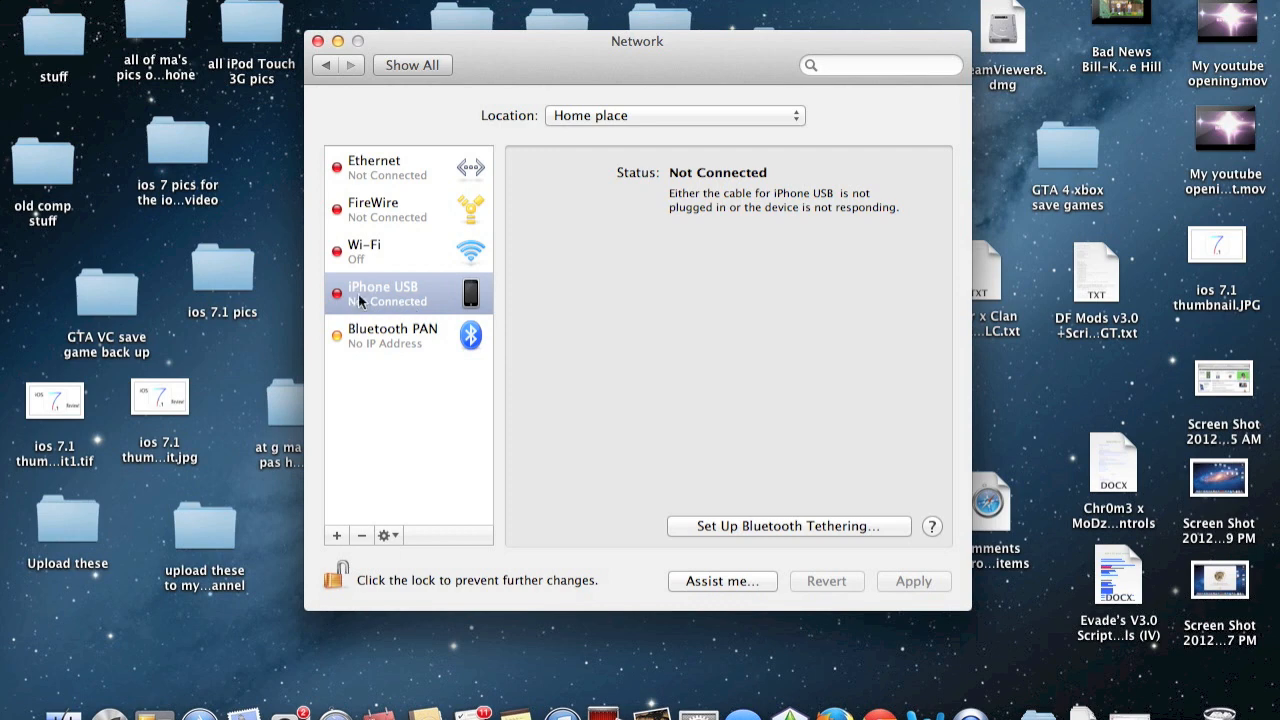
mouse_move(395, 293)
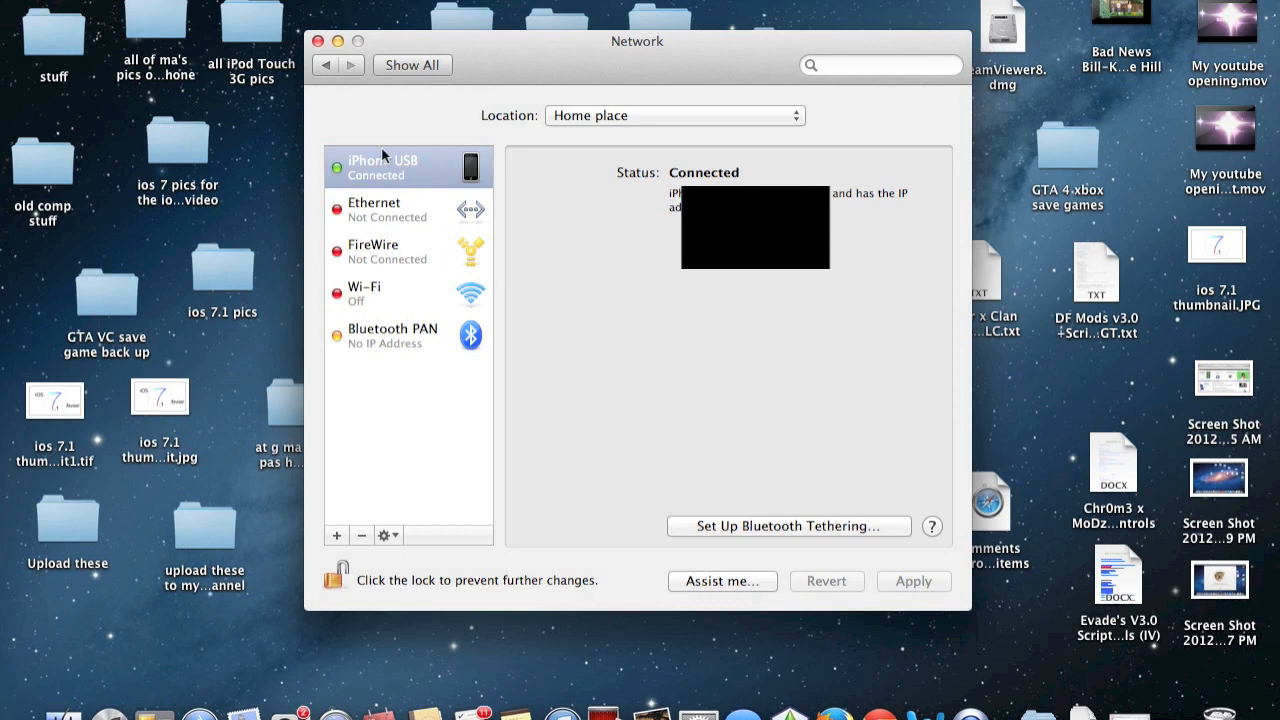
mouse_move(421, 182)
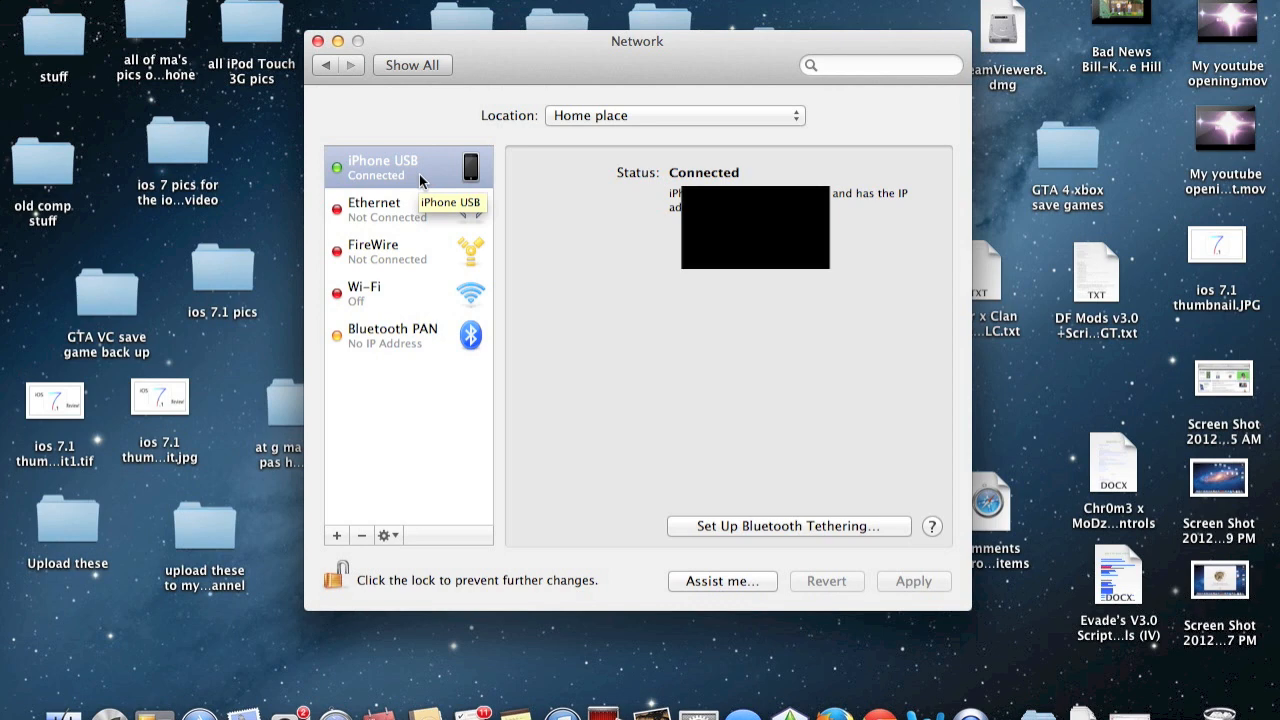
mouse_move(567, 213)
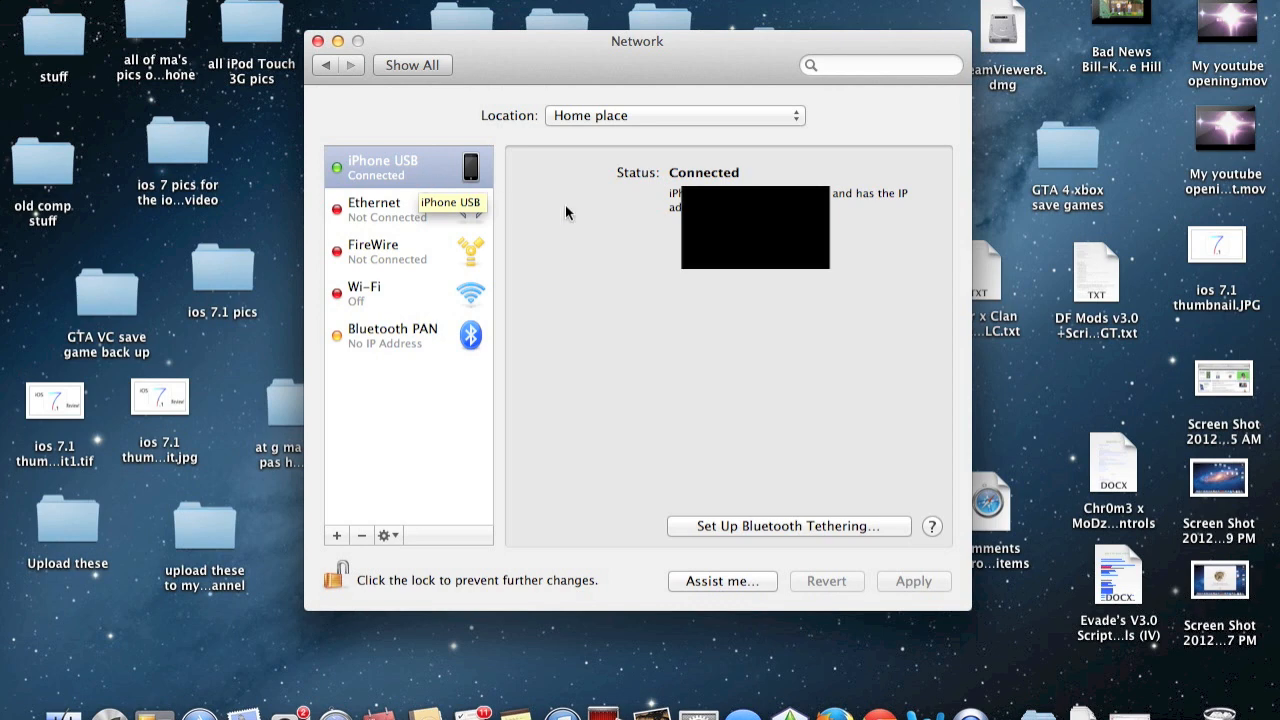
mouse_move(428, 344)
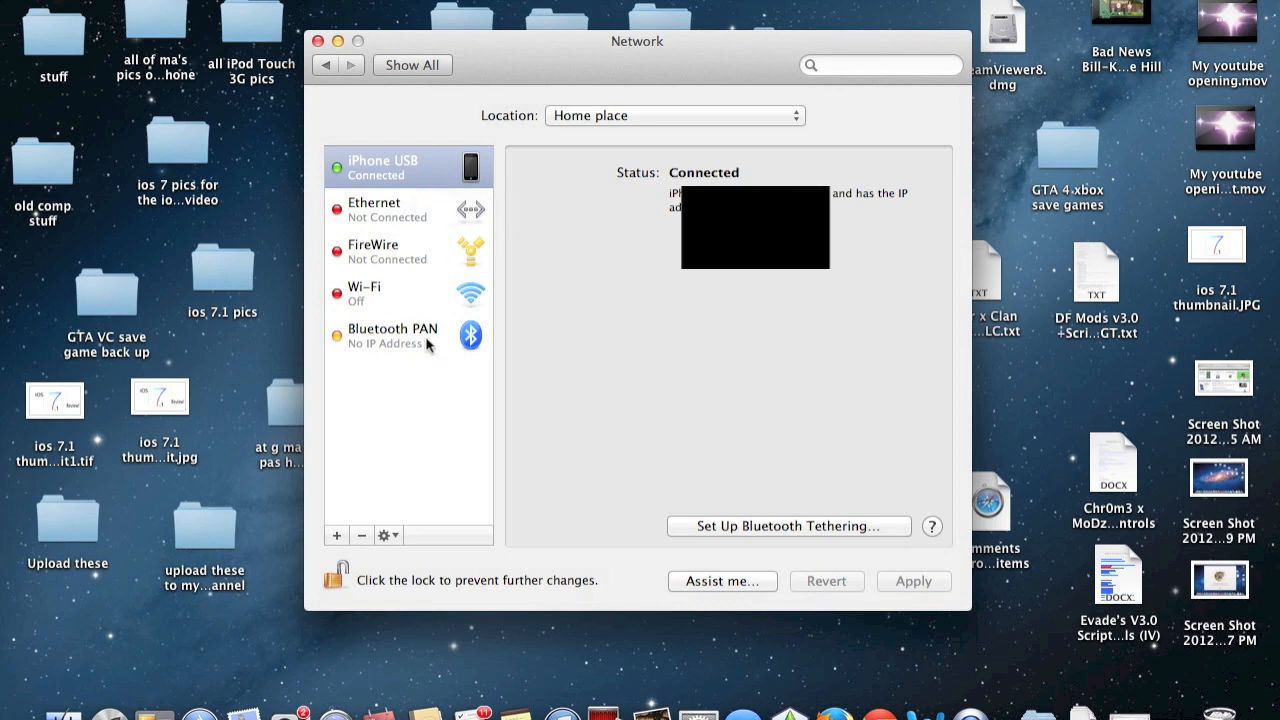
mouse_move(335, 343)
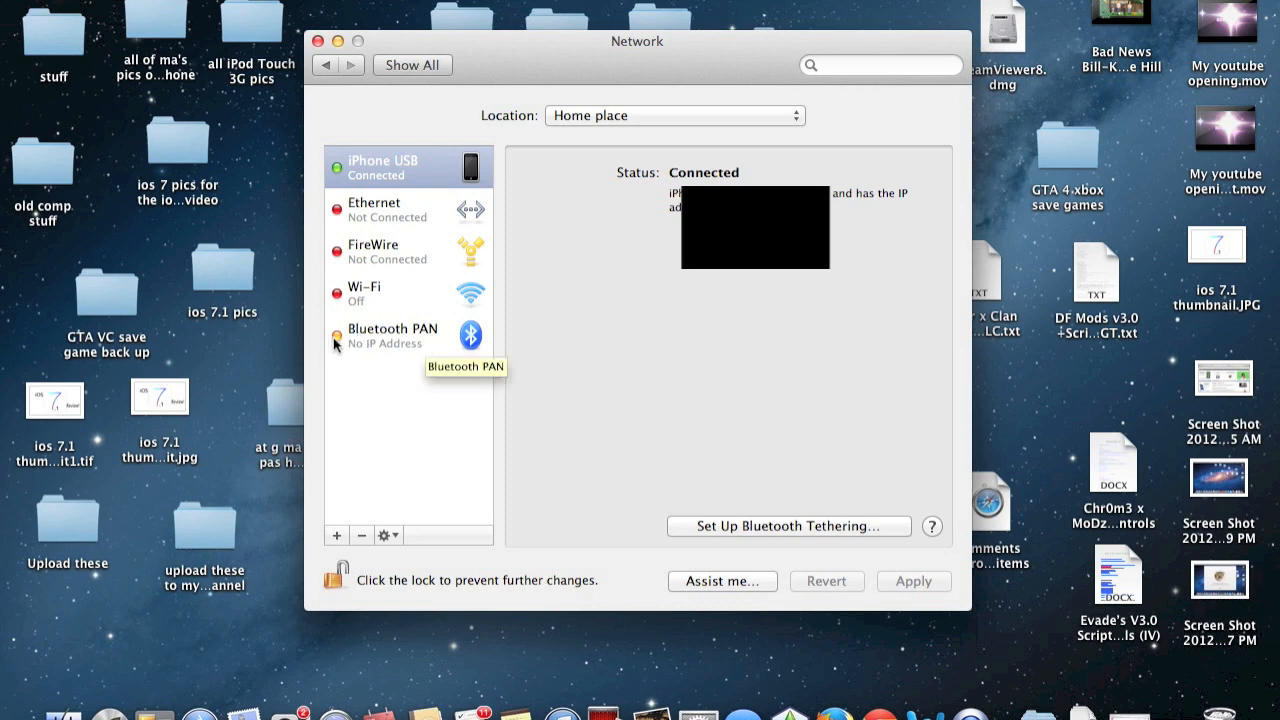
mouse_move(445, 338)
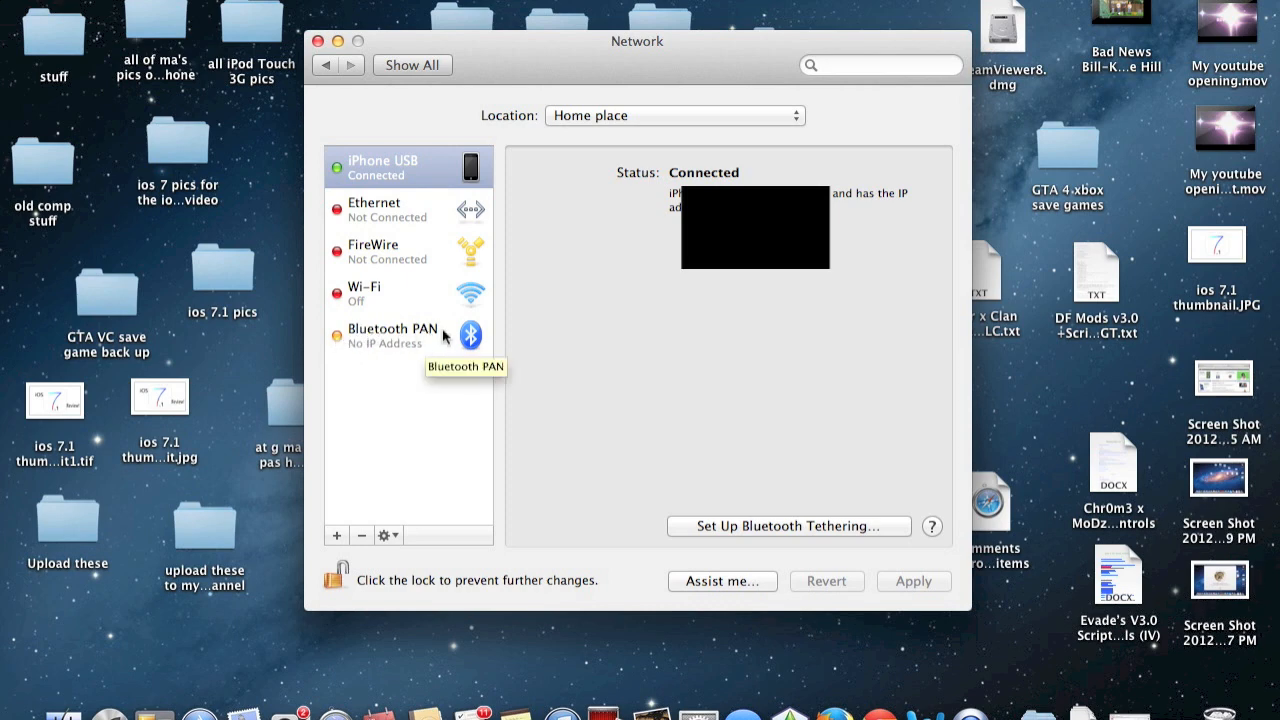
mouse_move(353, 348)
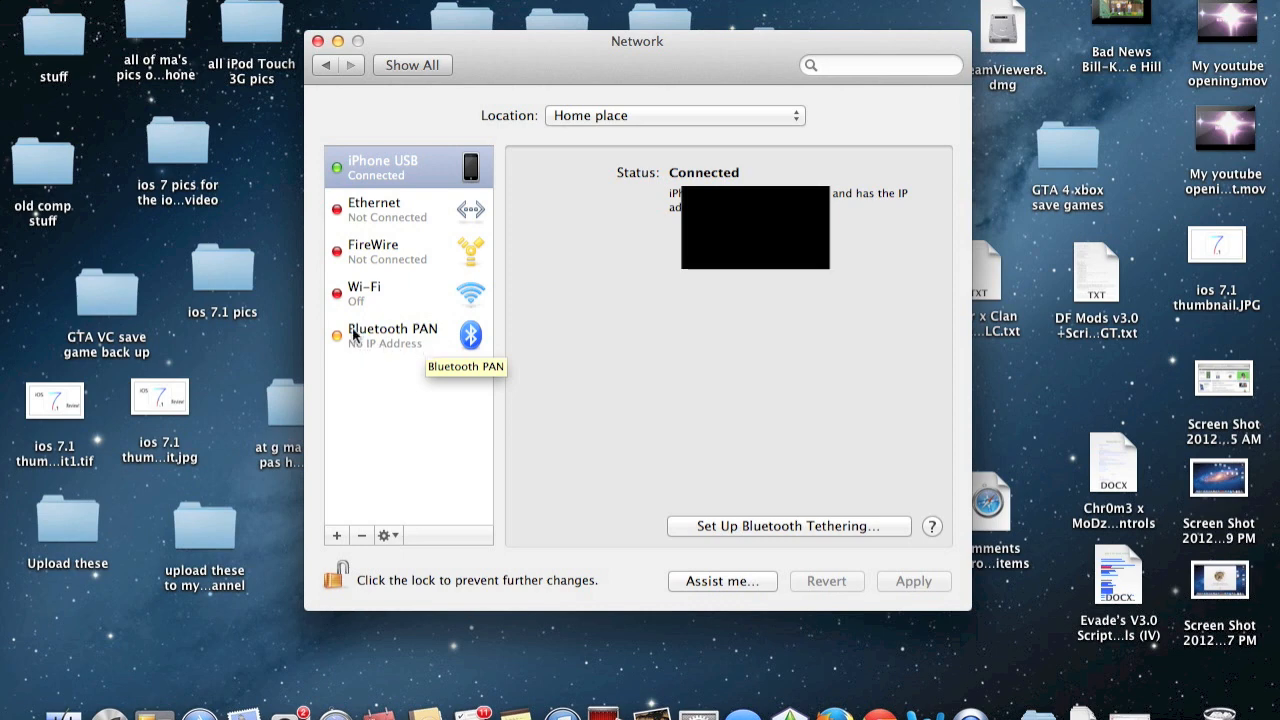
mouse_move(380, 162)
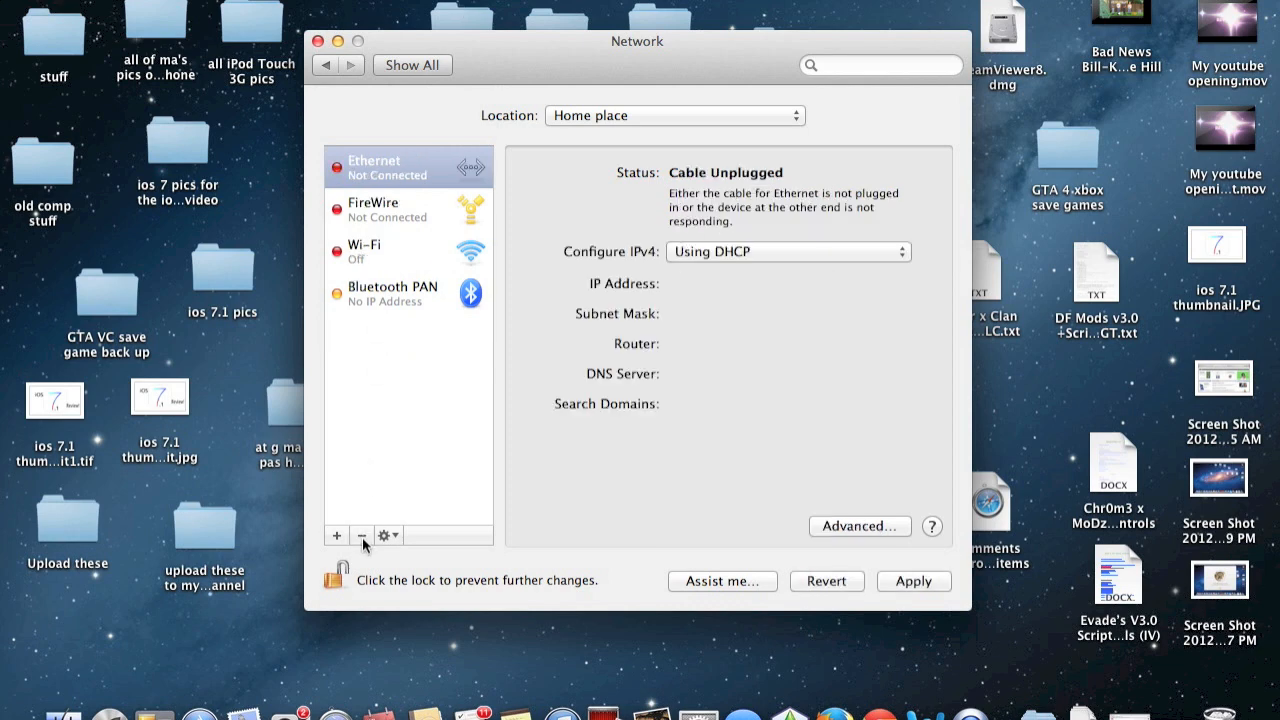
mouse_move(337, 540)
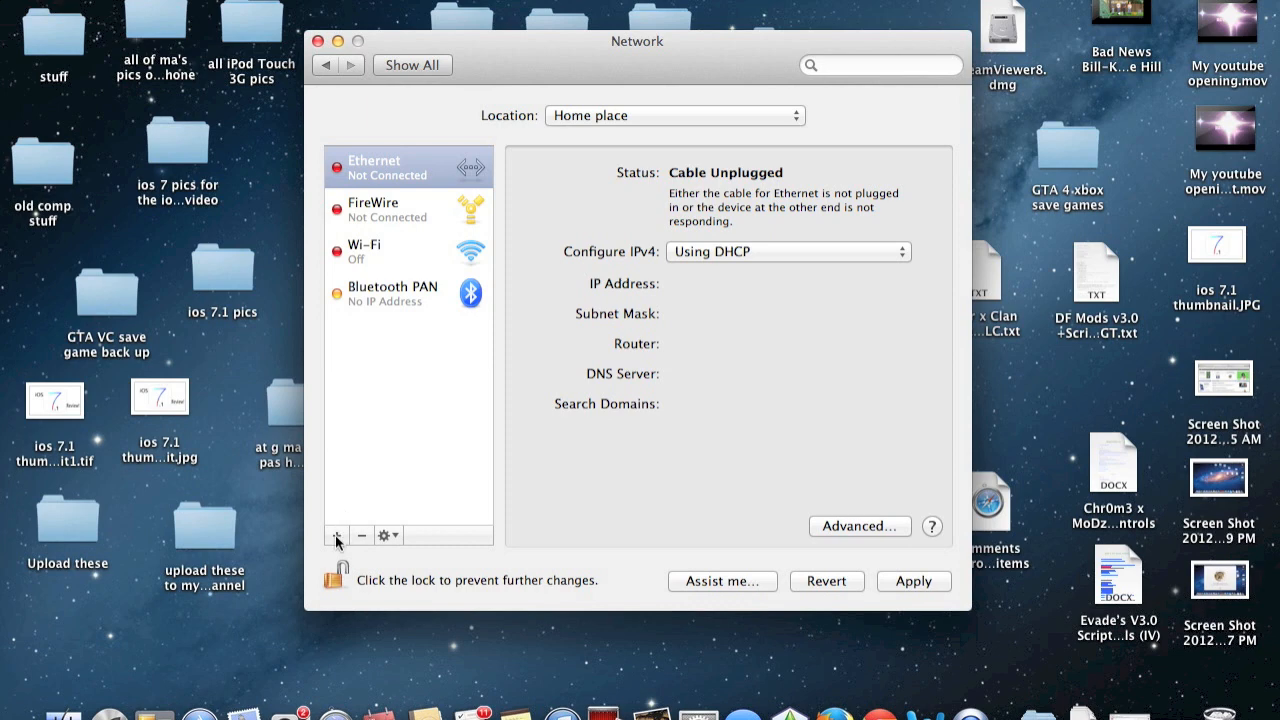
Add a new service with iPhone USB chosen as the interface
left_click(336, 535)
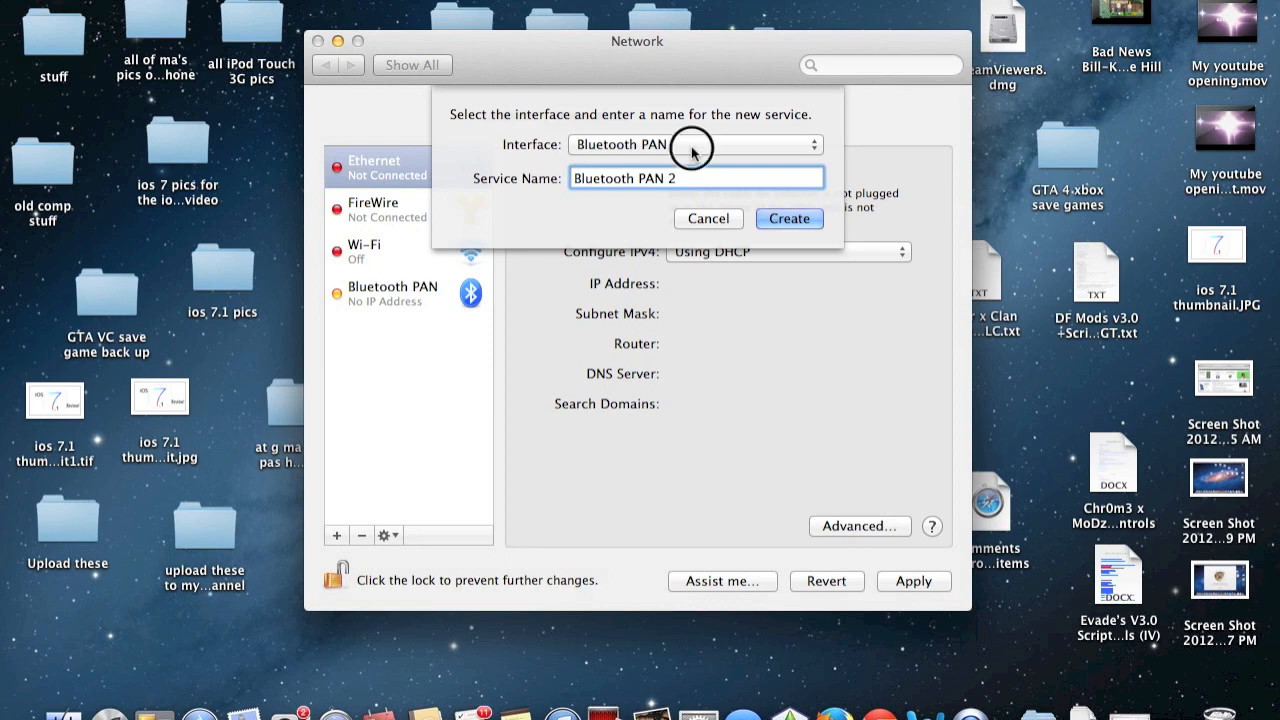
left_click(695, 144)
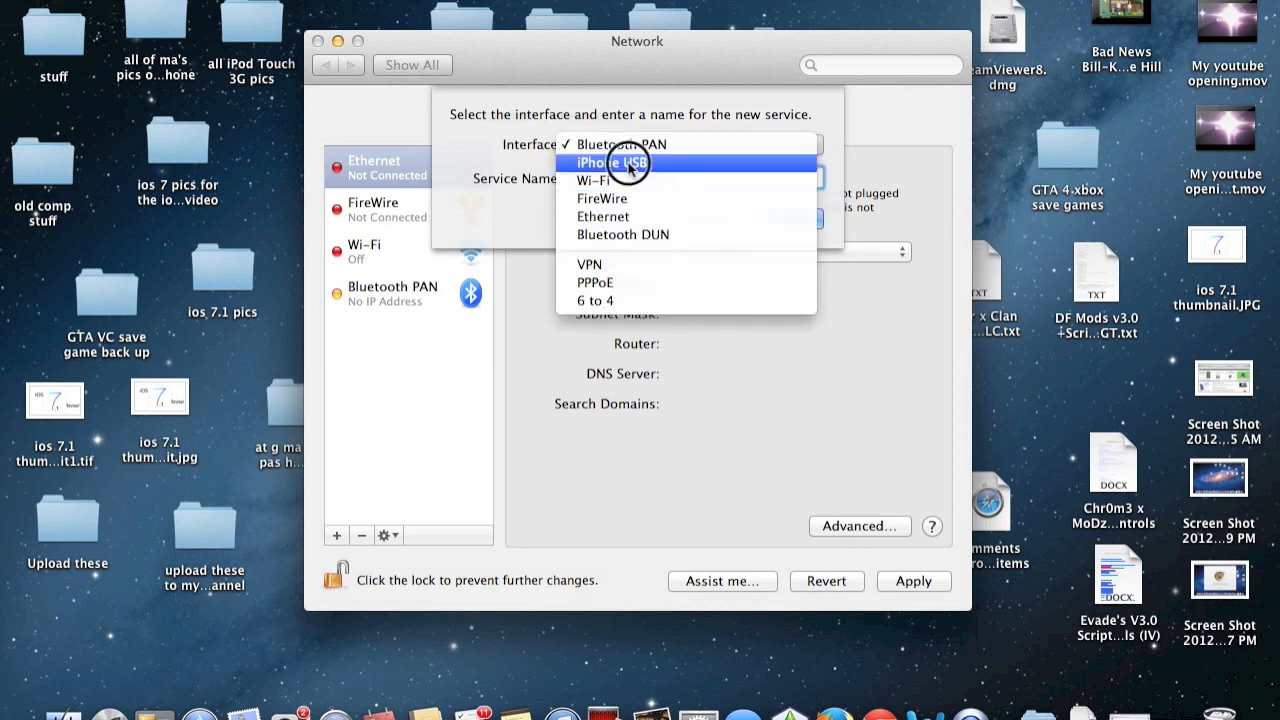
left_click(617, 162)
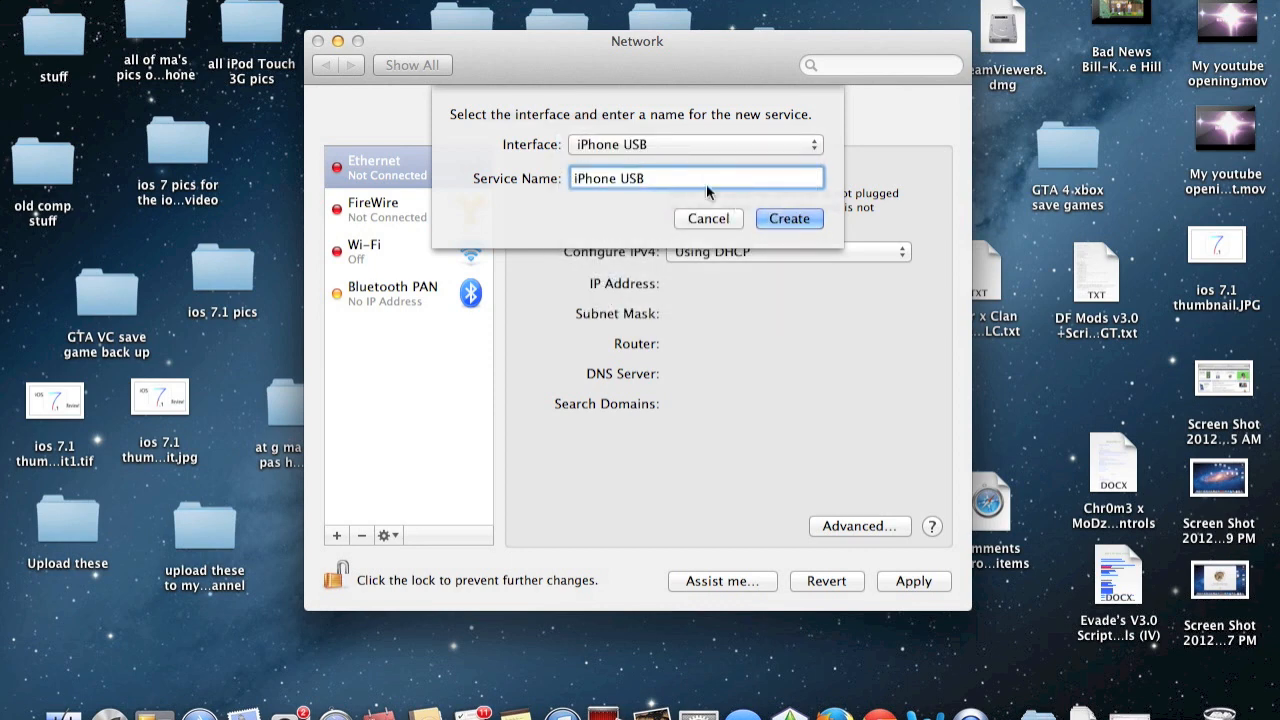
left_click(789, 218)
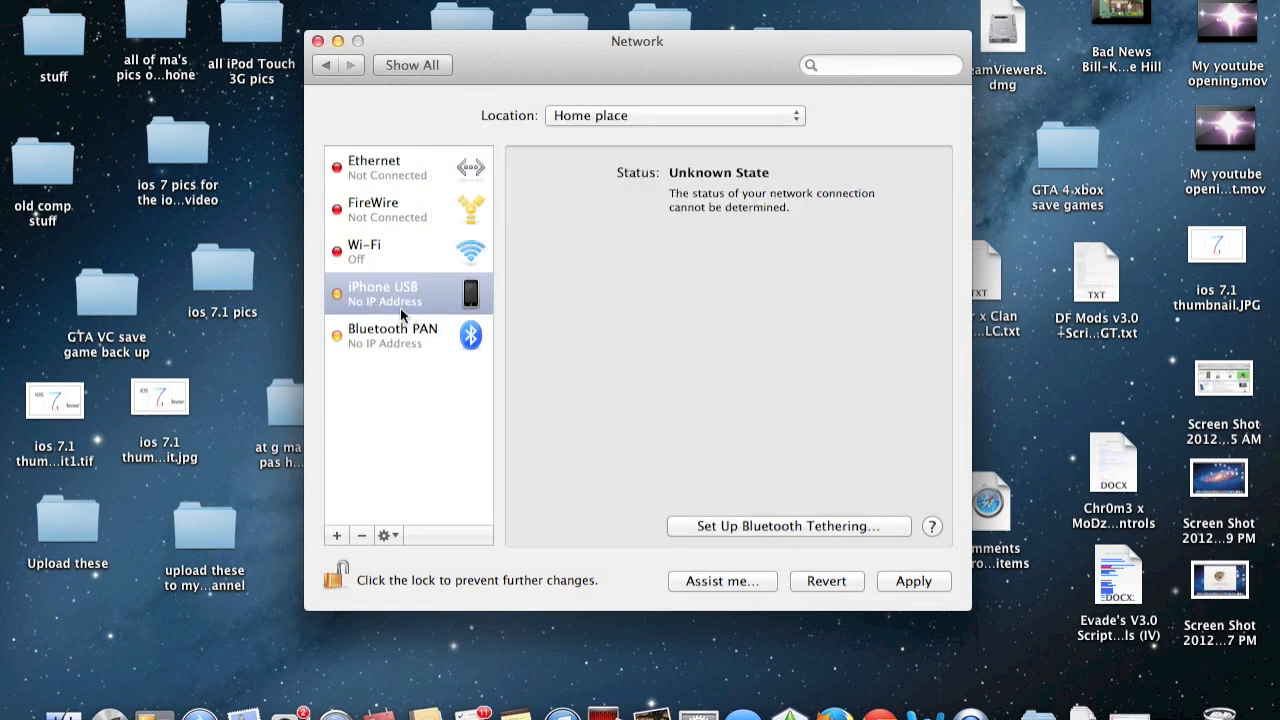
mouse_move(387, 300)
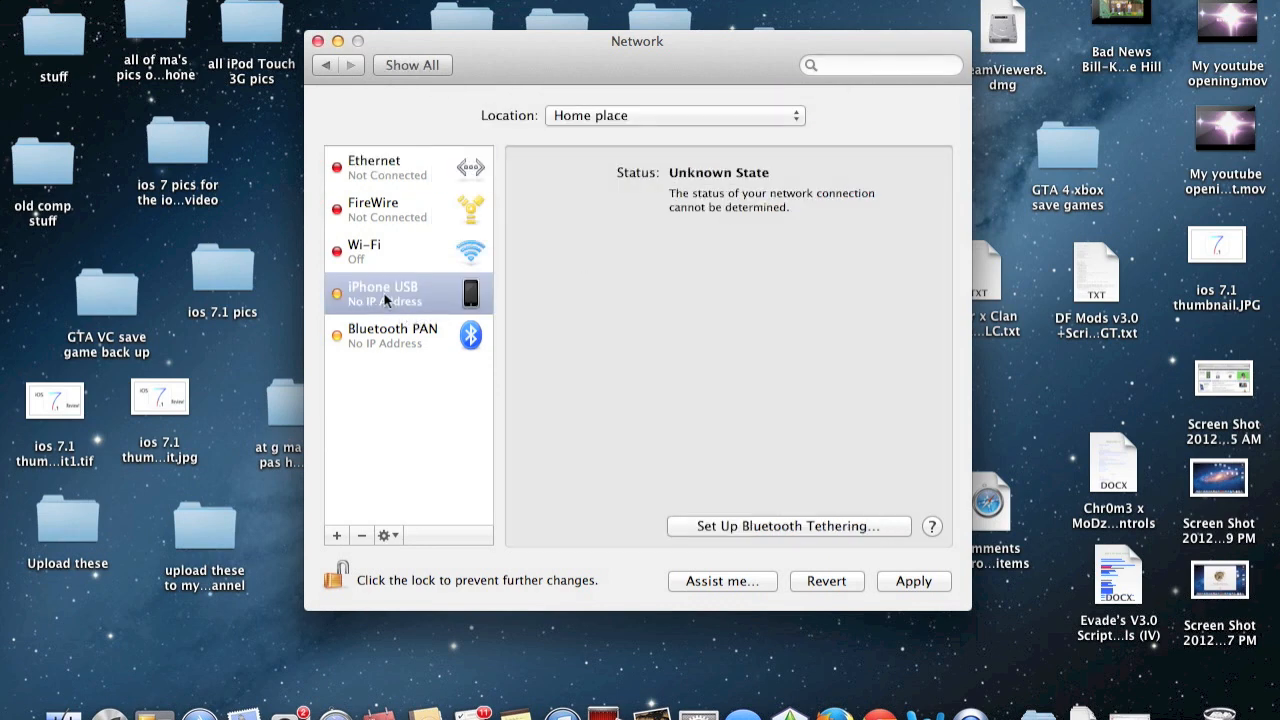
mouse_move(385, 300)
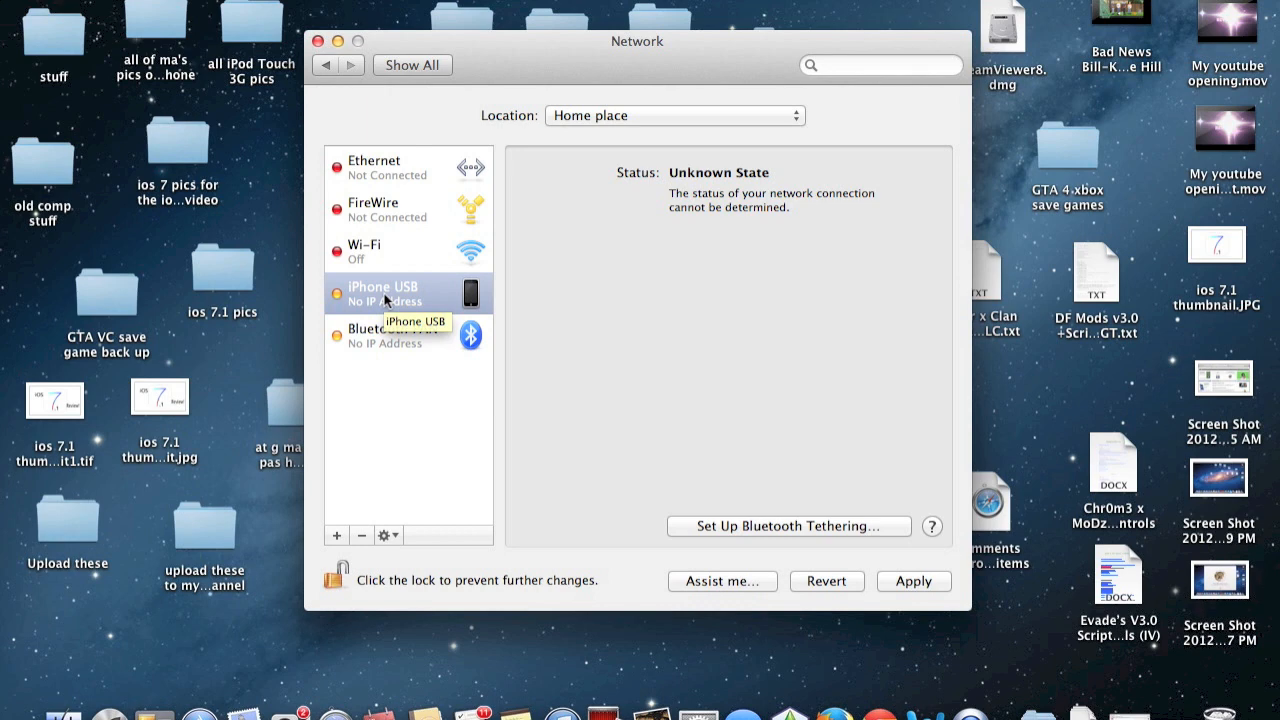
mouse_move(385, 330)
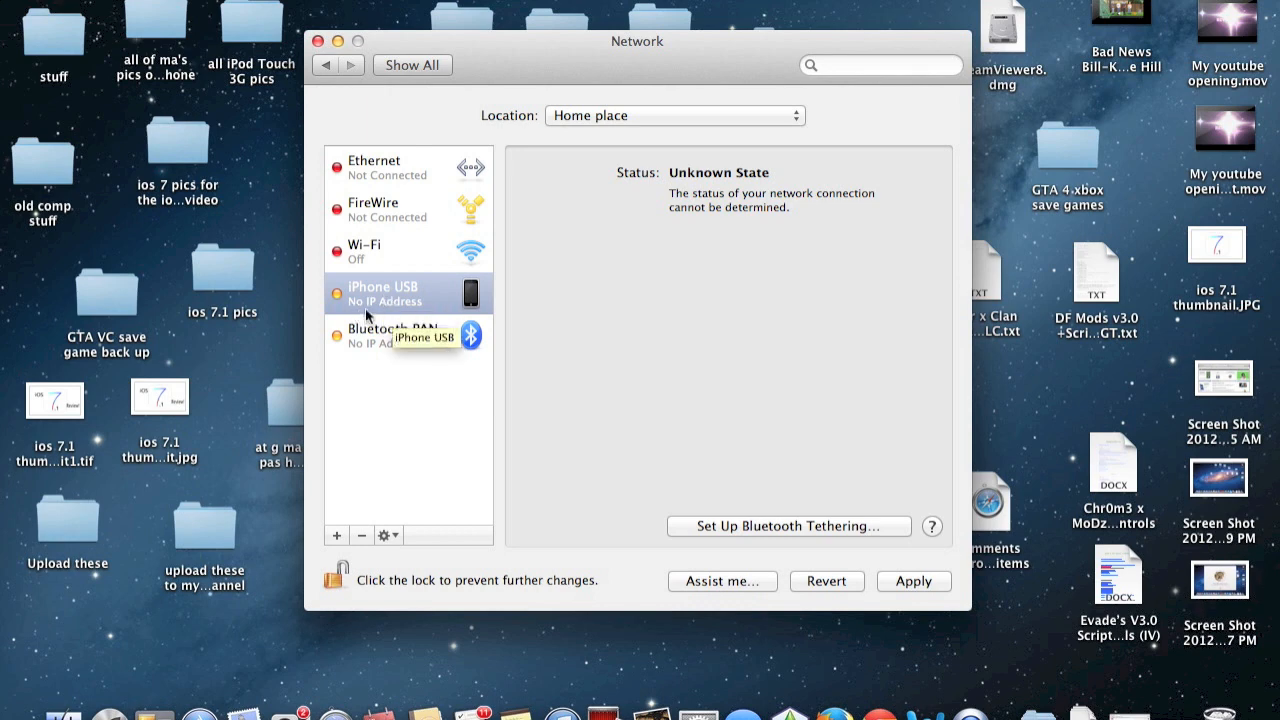
mouse_move(885, 558)
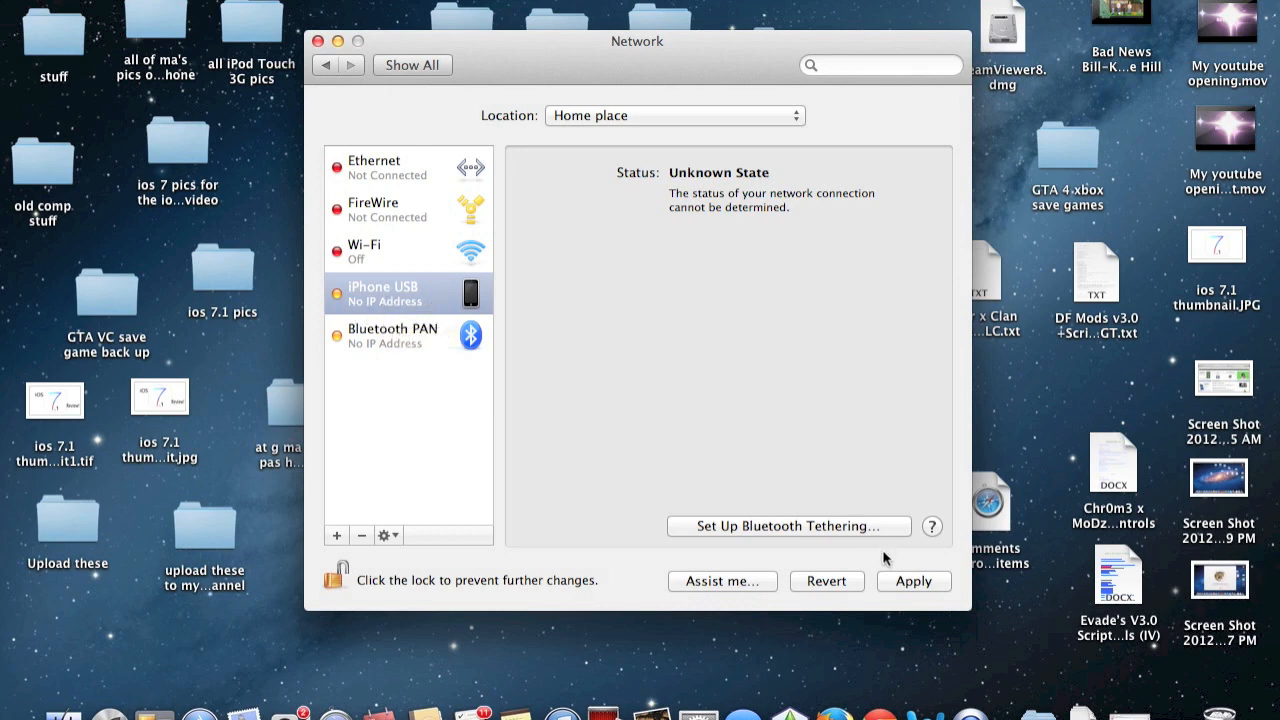
Apply the changes and select iPhone USB to confirm it shows Connected
left_click(380, 208)
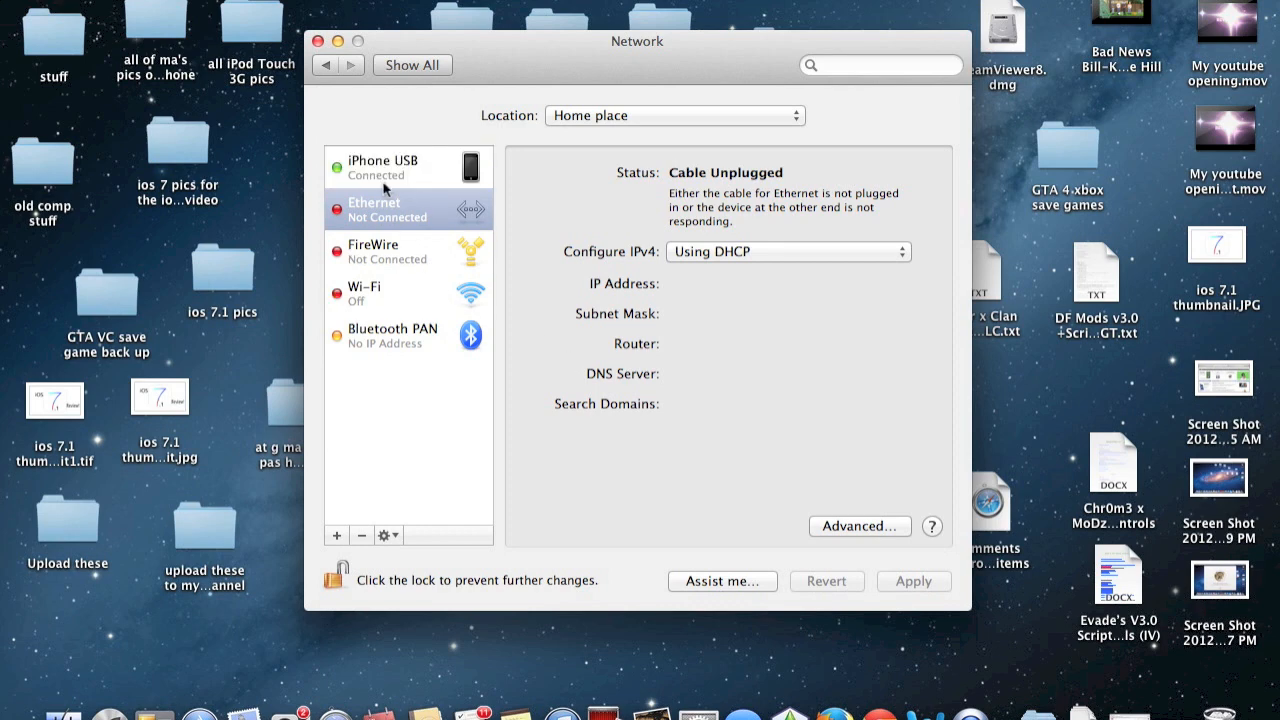
left_click(400, 166)
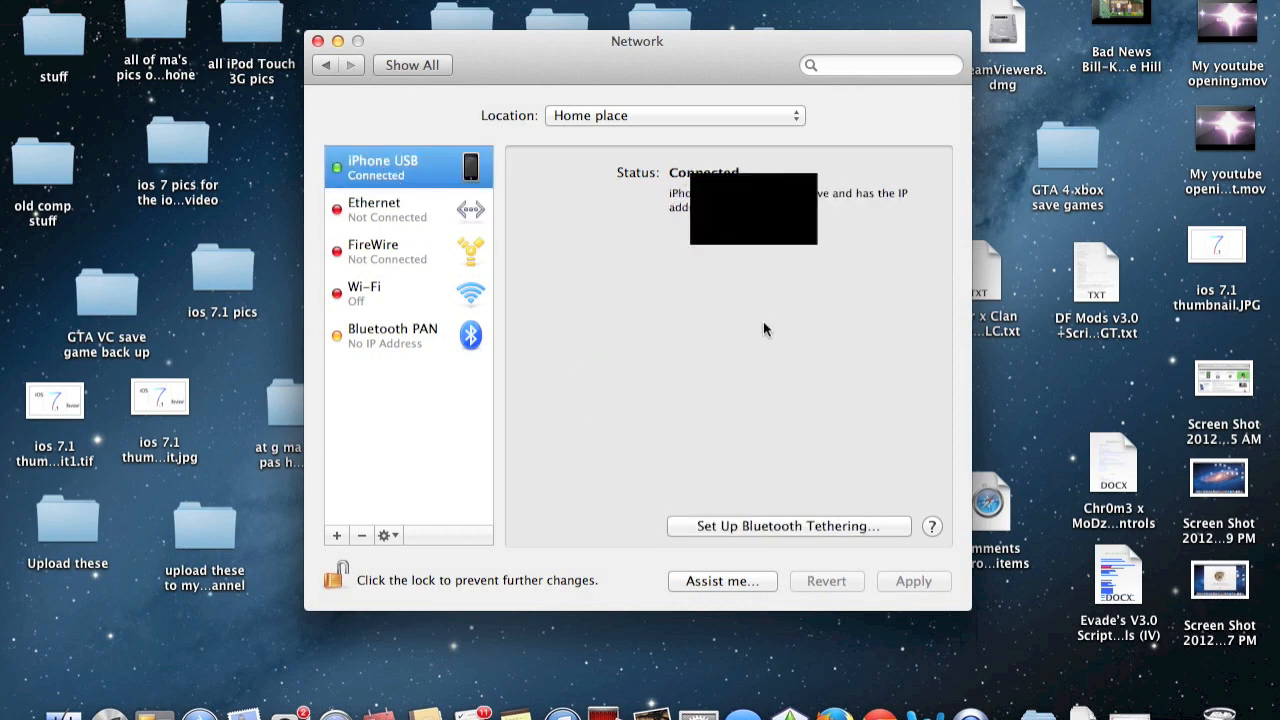
mouse_move(875, 363)
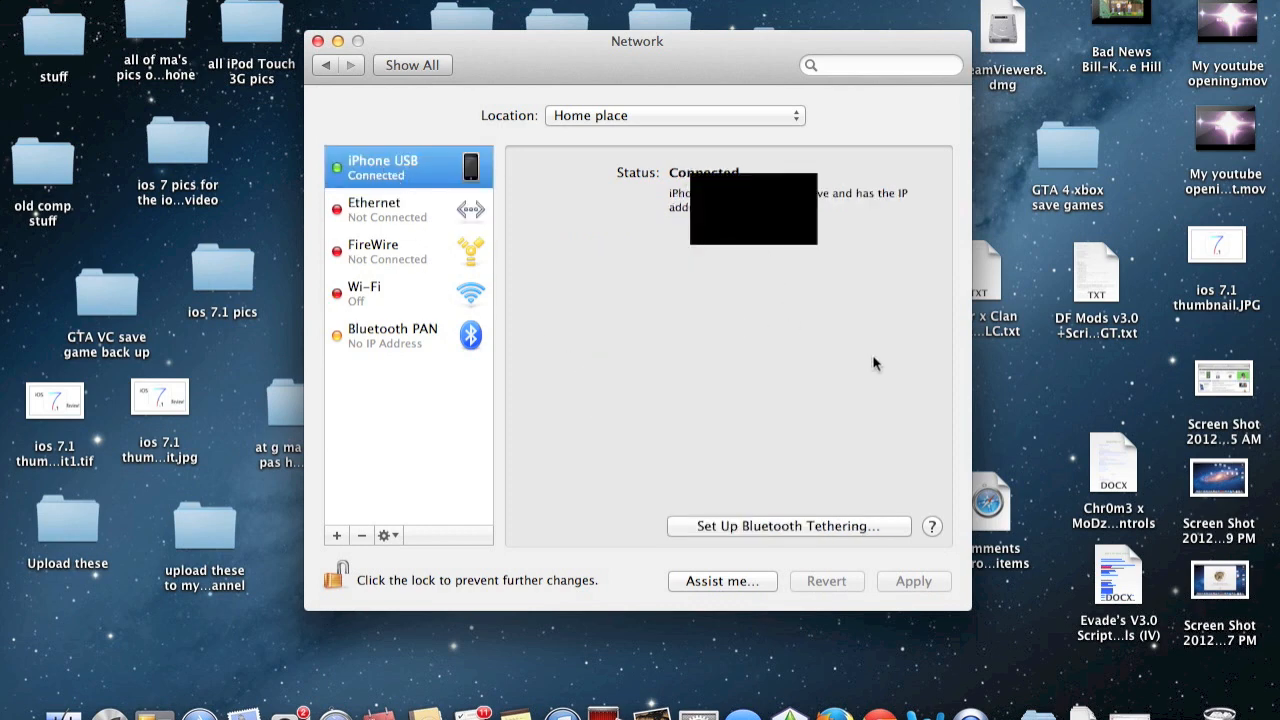
mouse_move(878, 712)
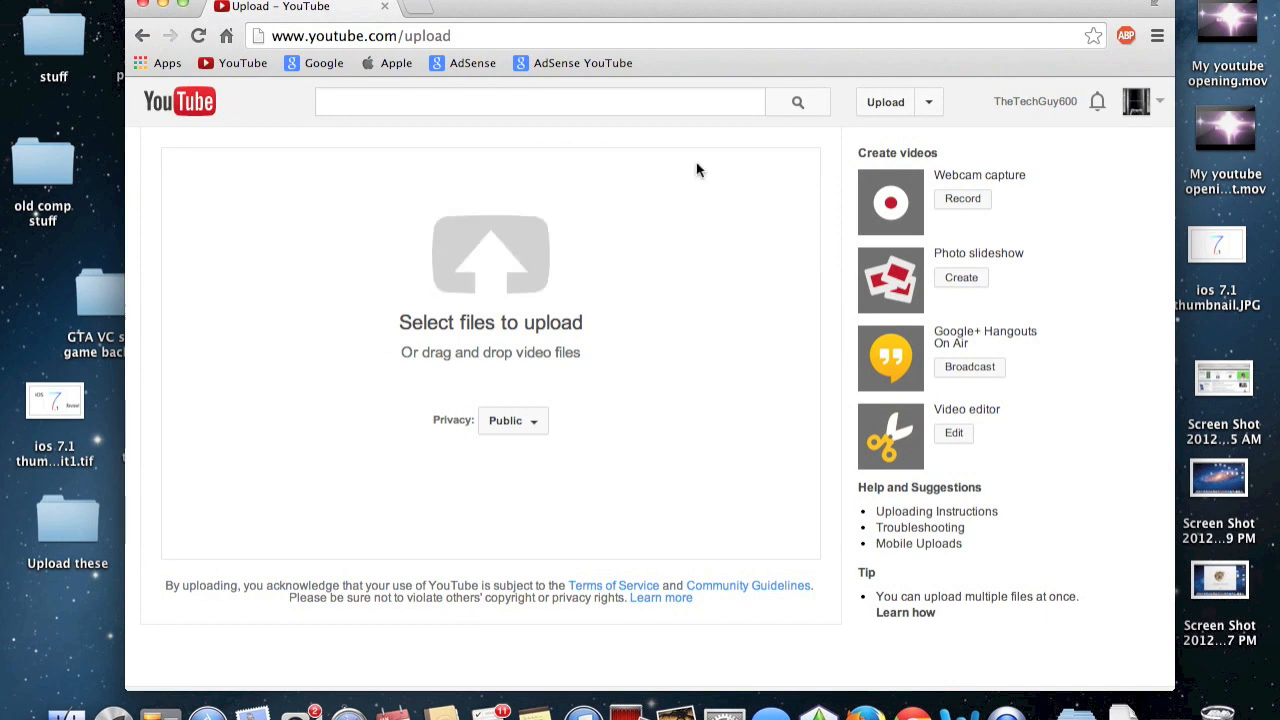
mouse_move(267, 72)
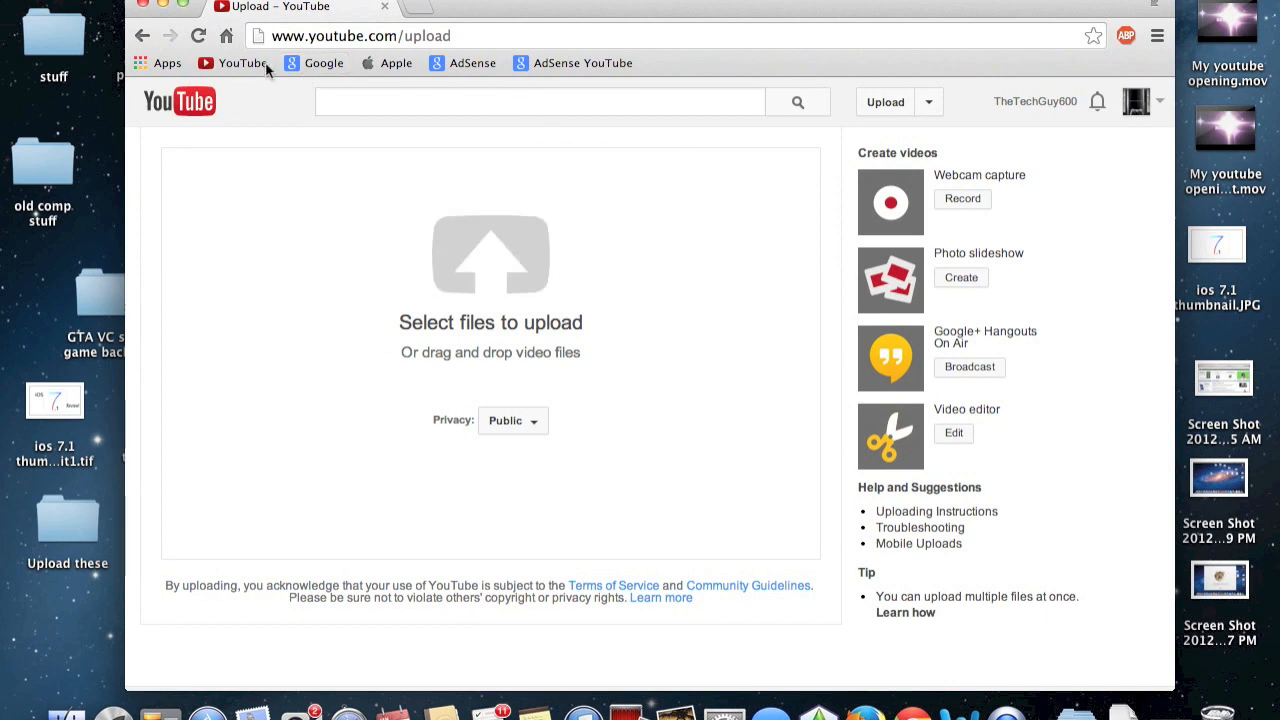
mouse_move(243, 63)
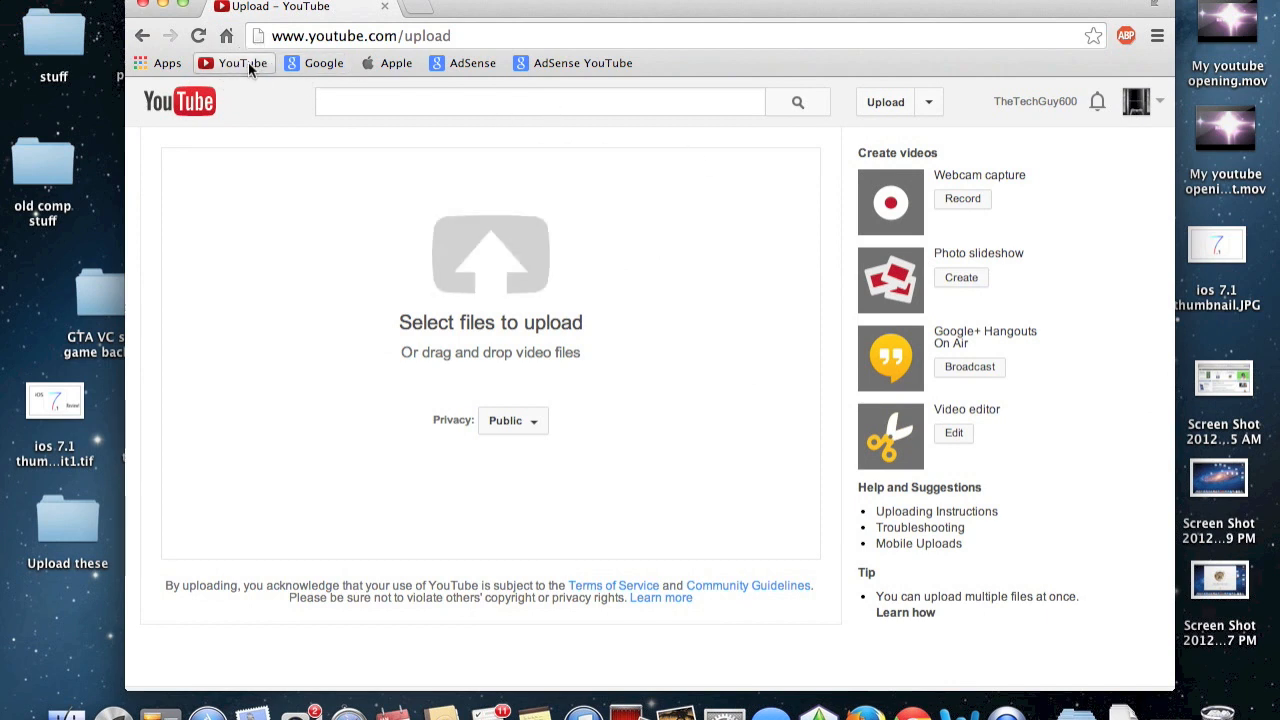
Load YouTube from Chrome's bookmarks bar and scroll its recommended videos
left_click(178, 101)
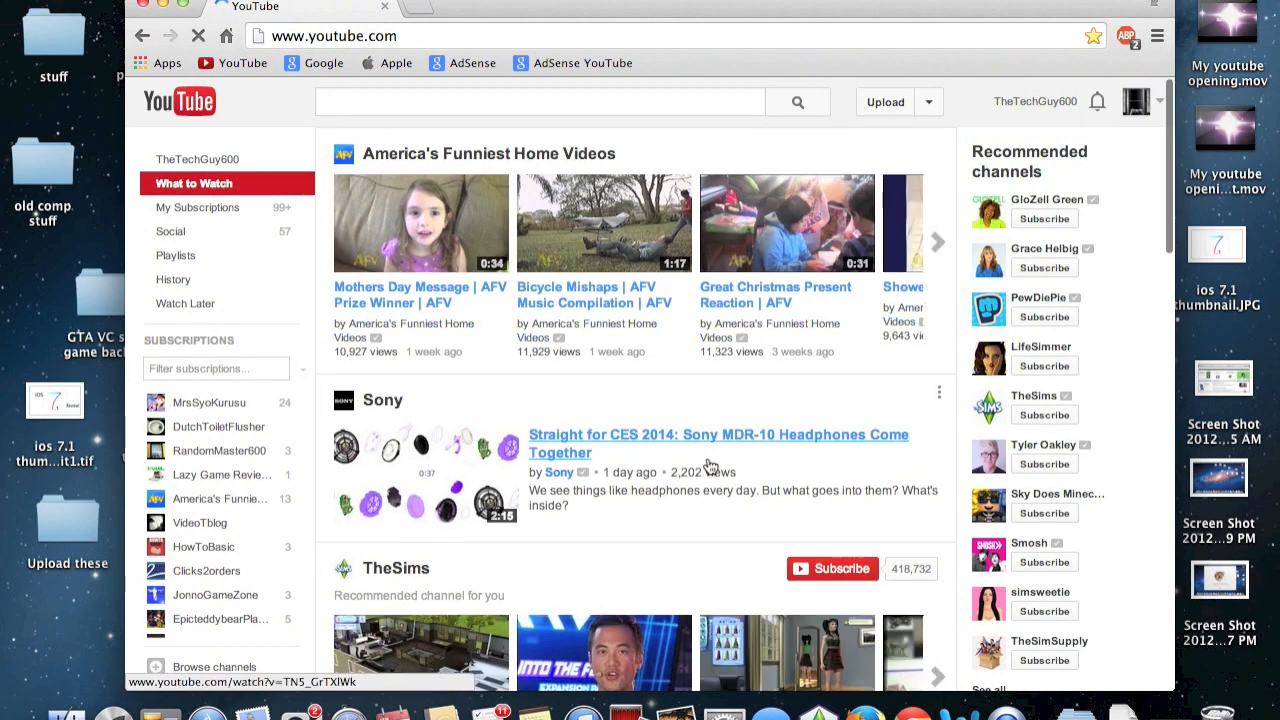
scroll("down", 3)
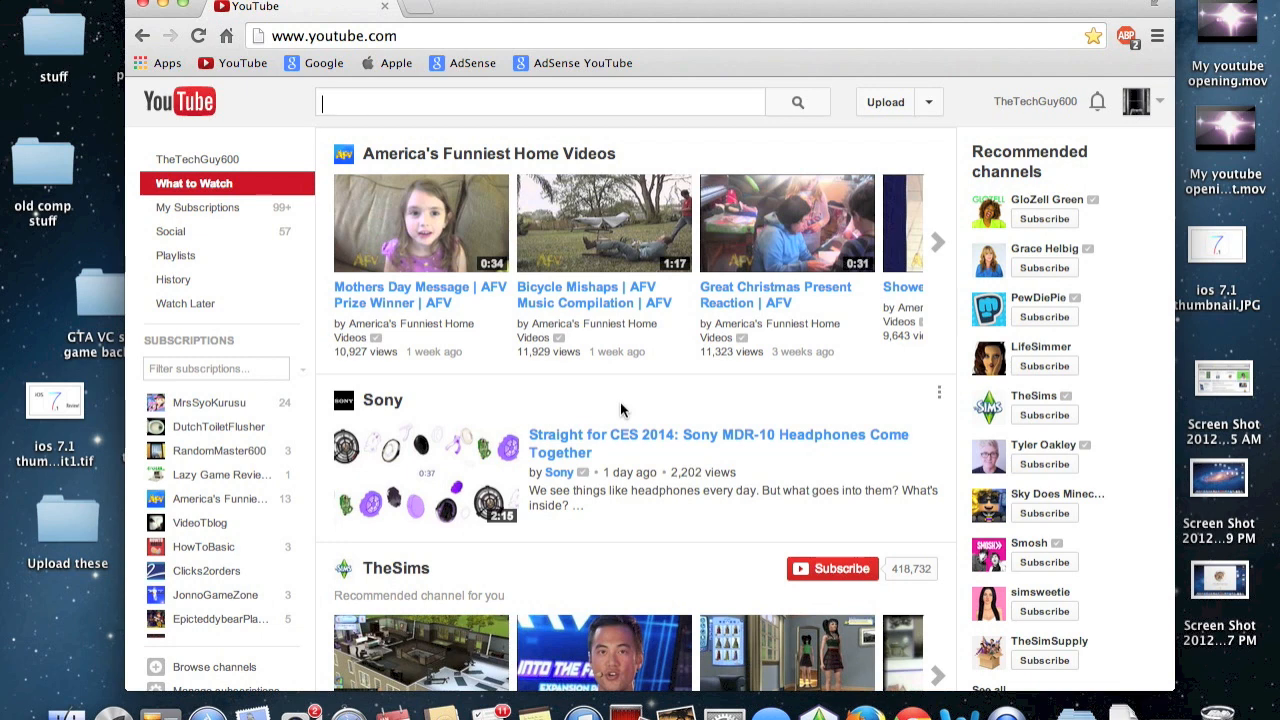
left_click(540, 101)
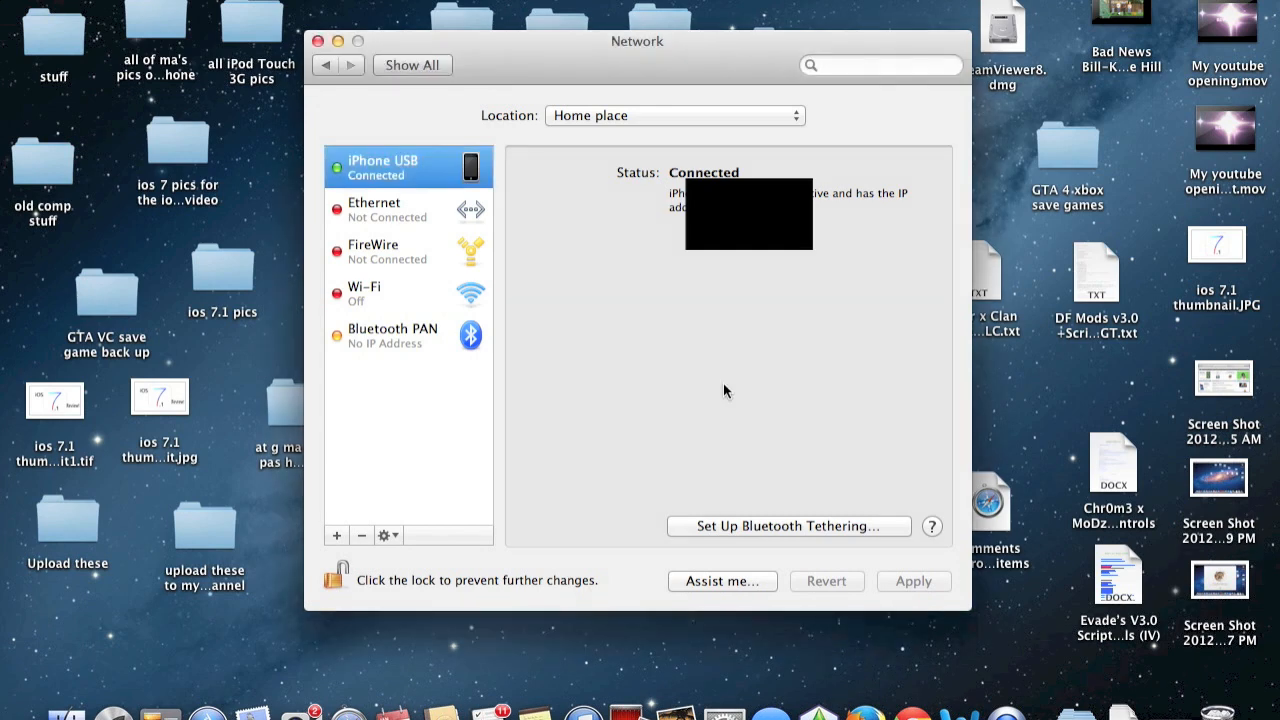
mouse_move(573, 245)
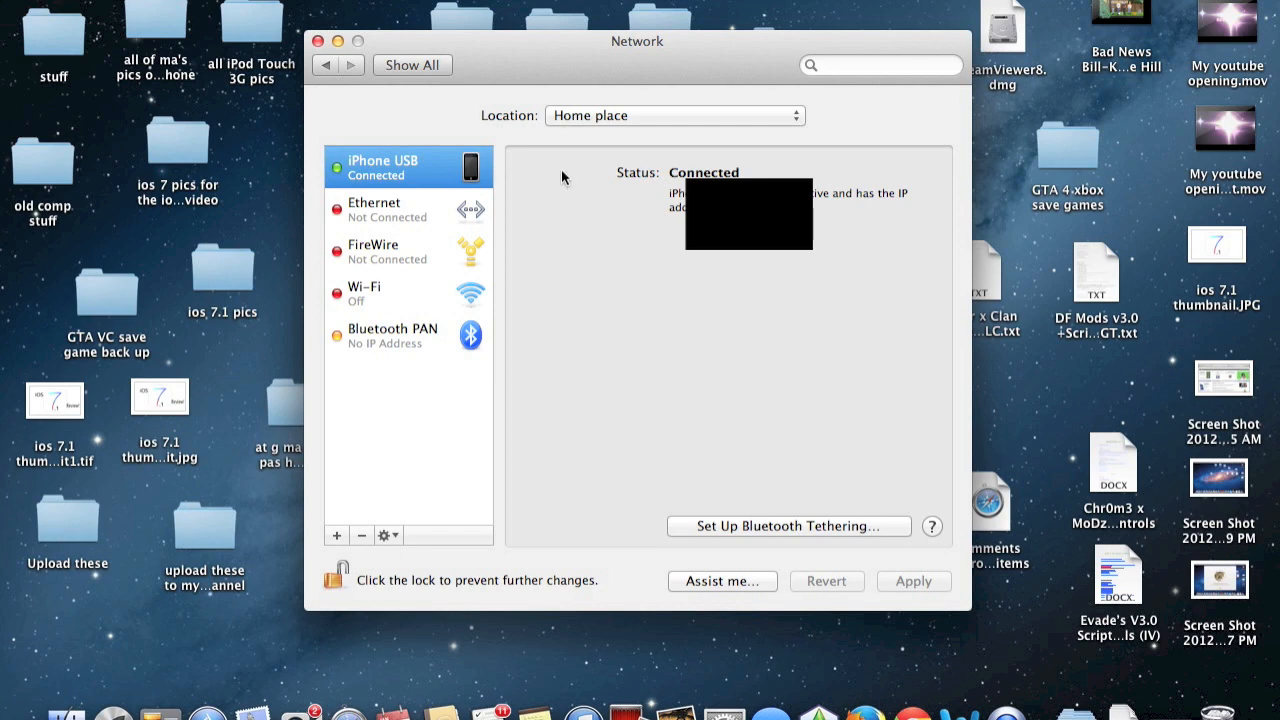
mouse_move(620, 194)
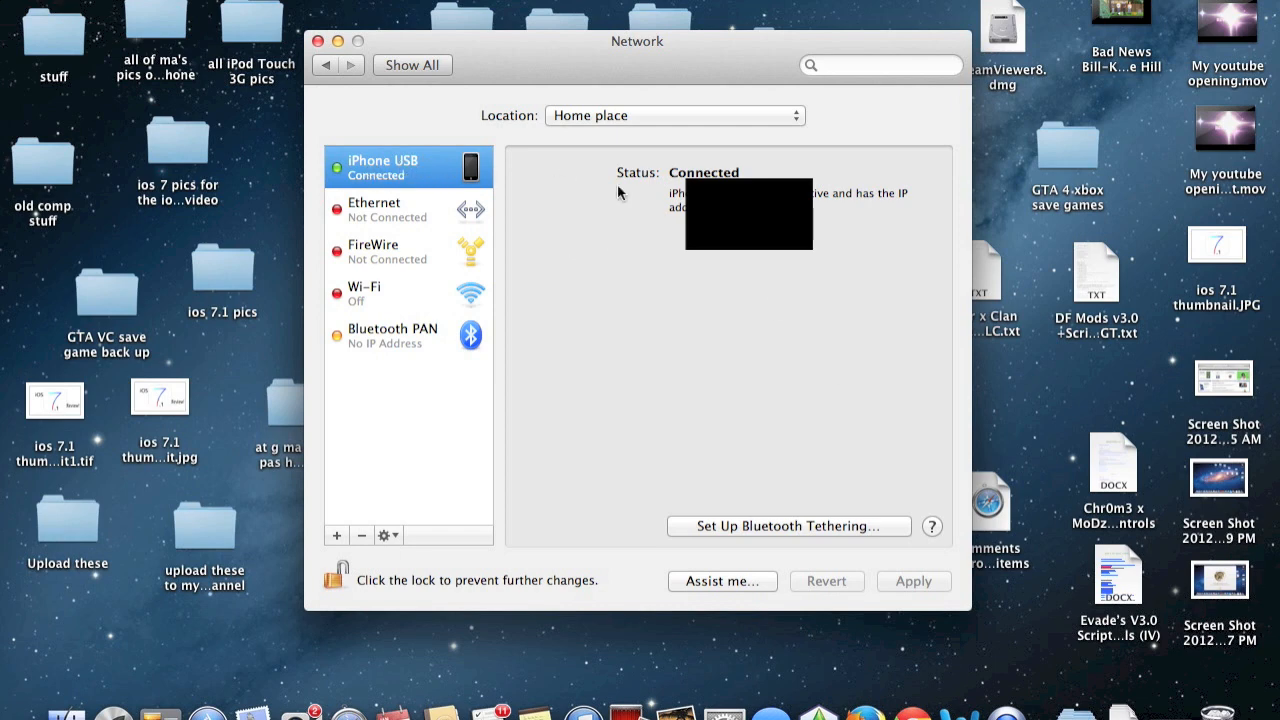
mouse_move(703, 157)
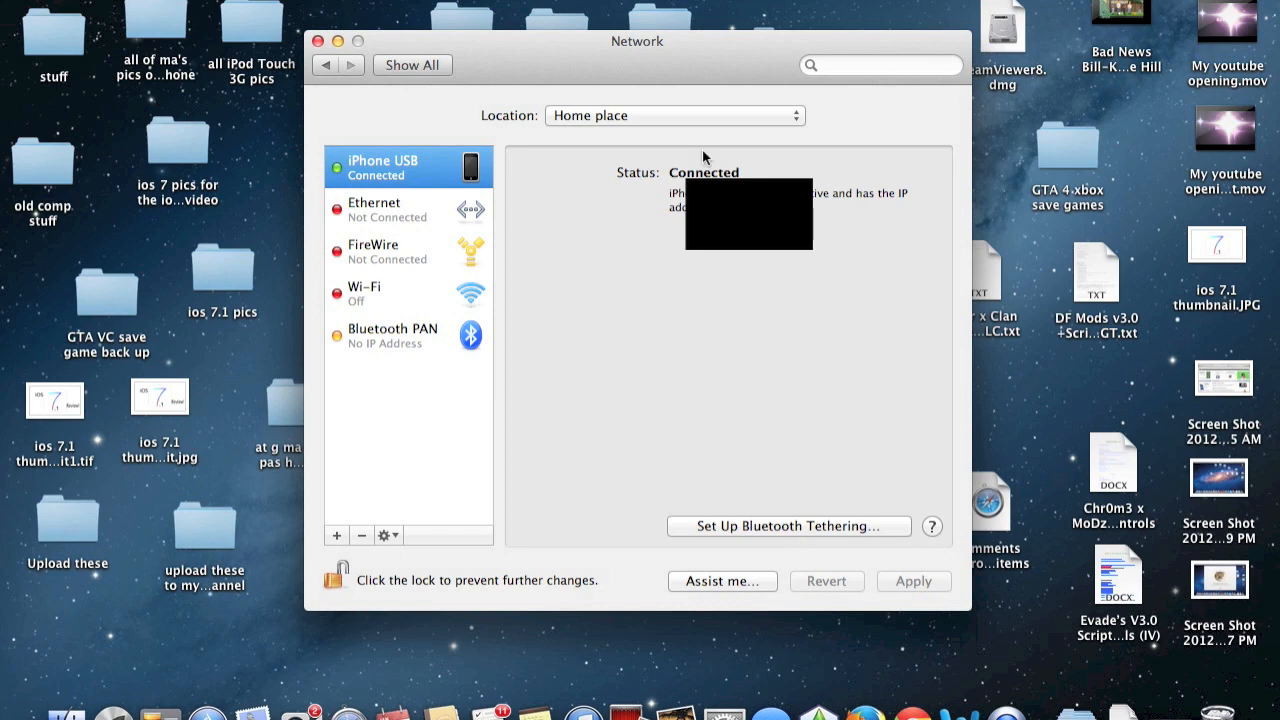
mouse_move(570, 210)
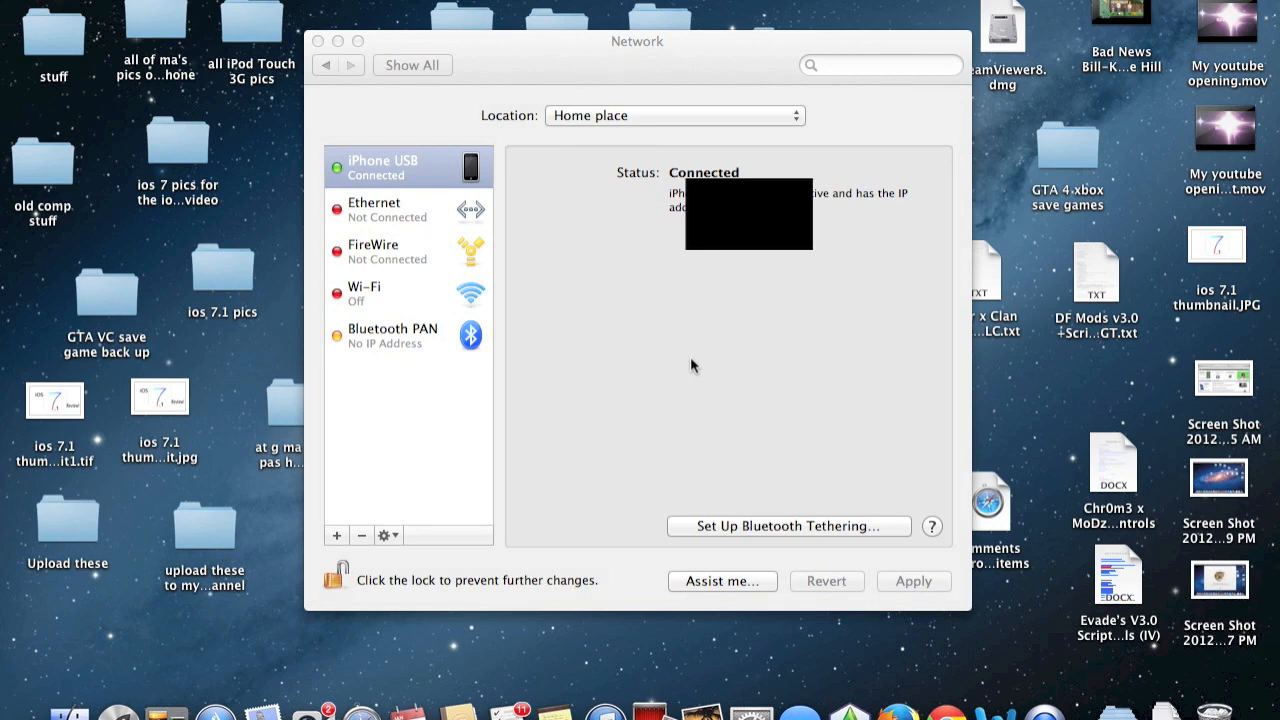
mouse_move(1073, 562)
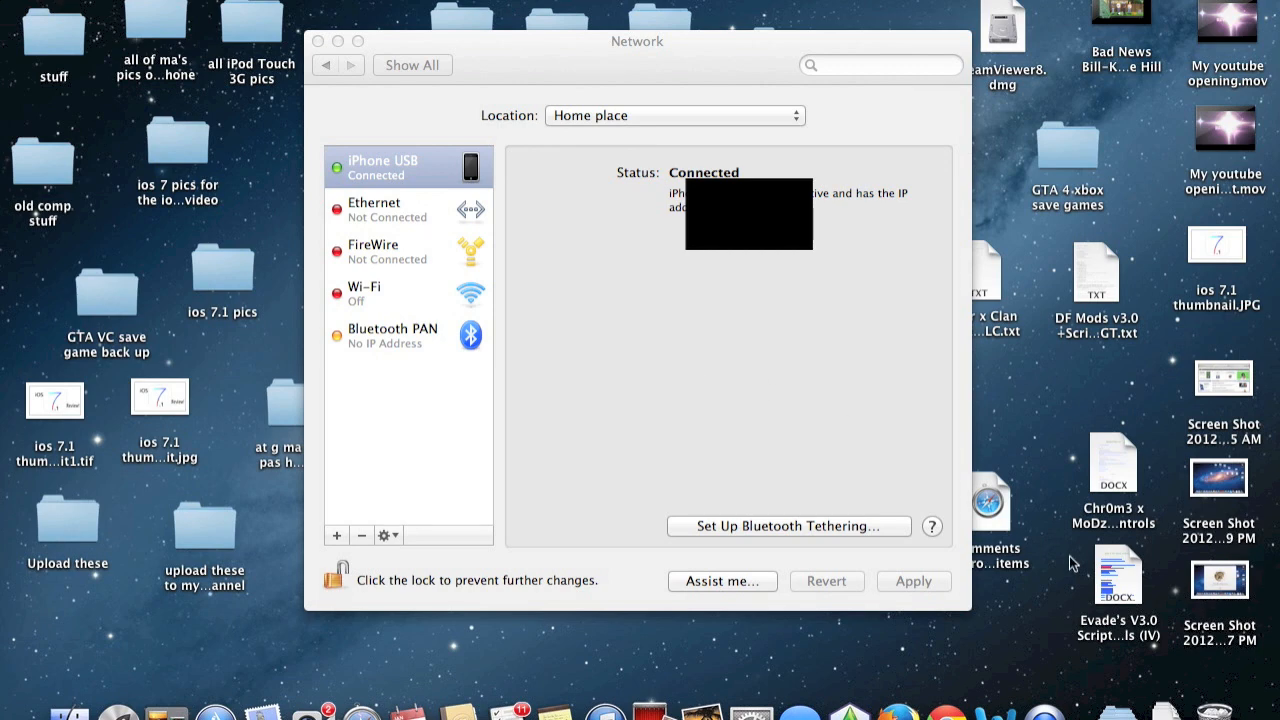